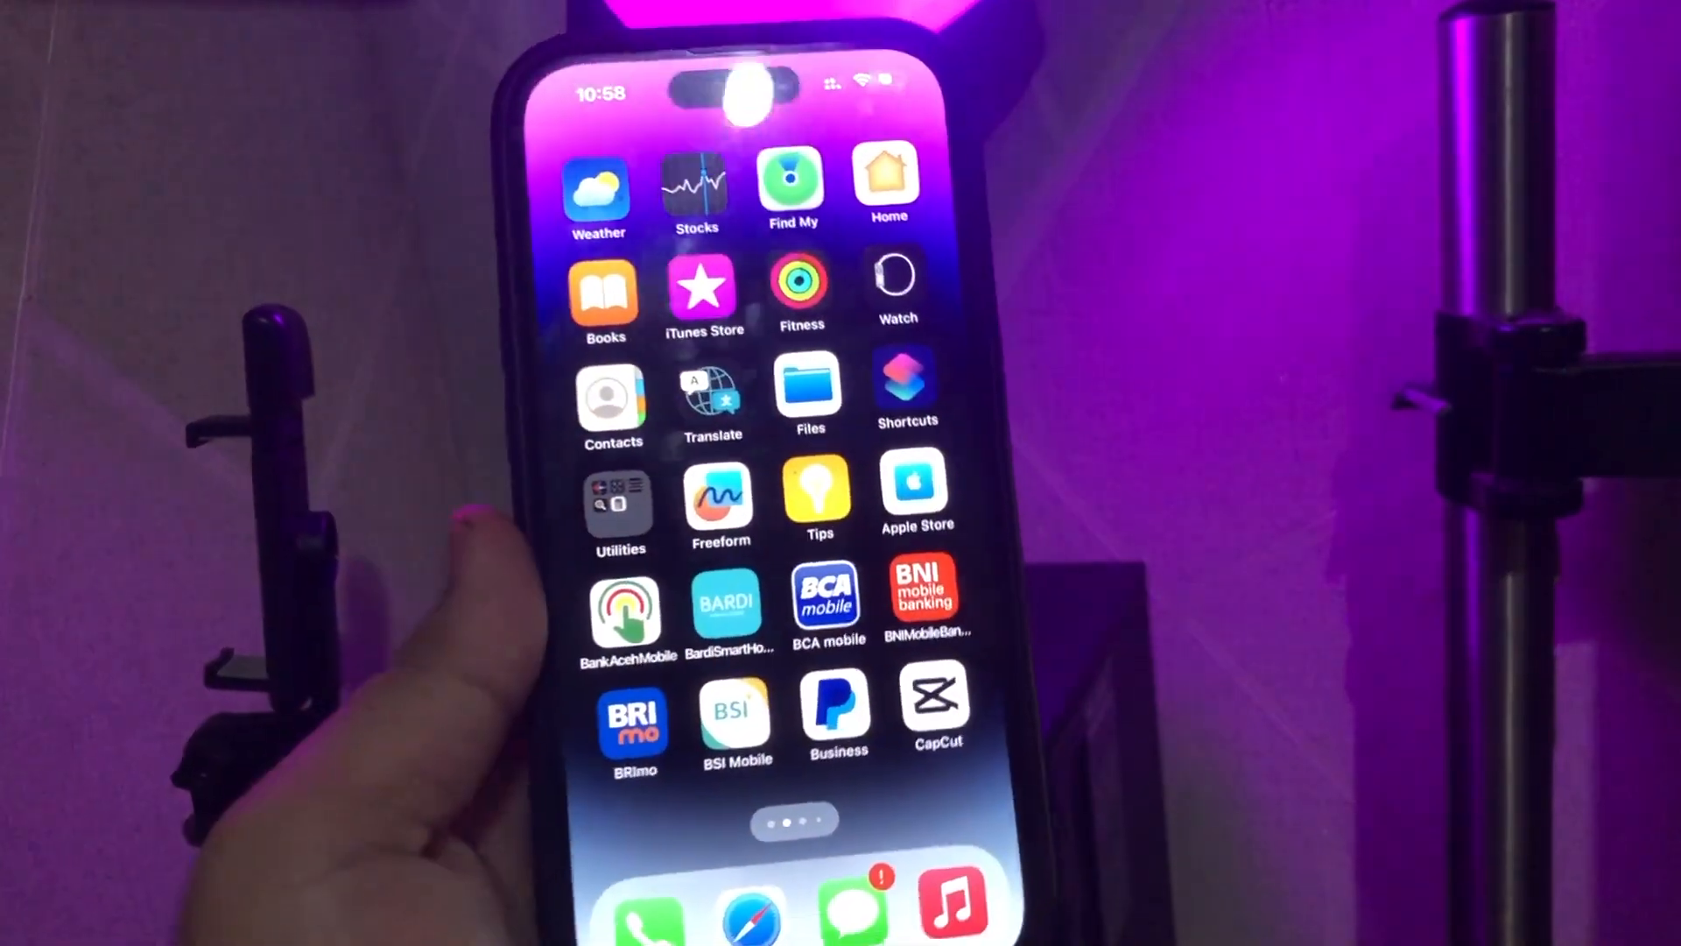
Navigate the iPhone to the Software Update page and let it check for updates
scroll(left, 3)
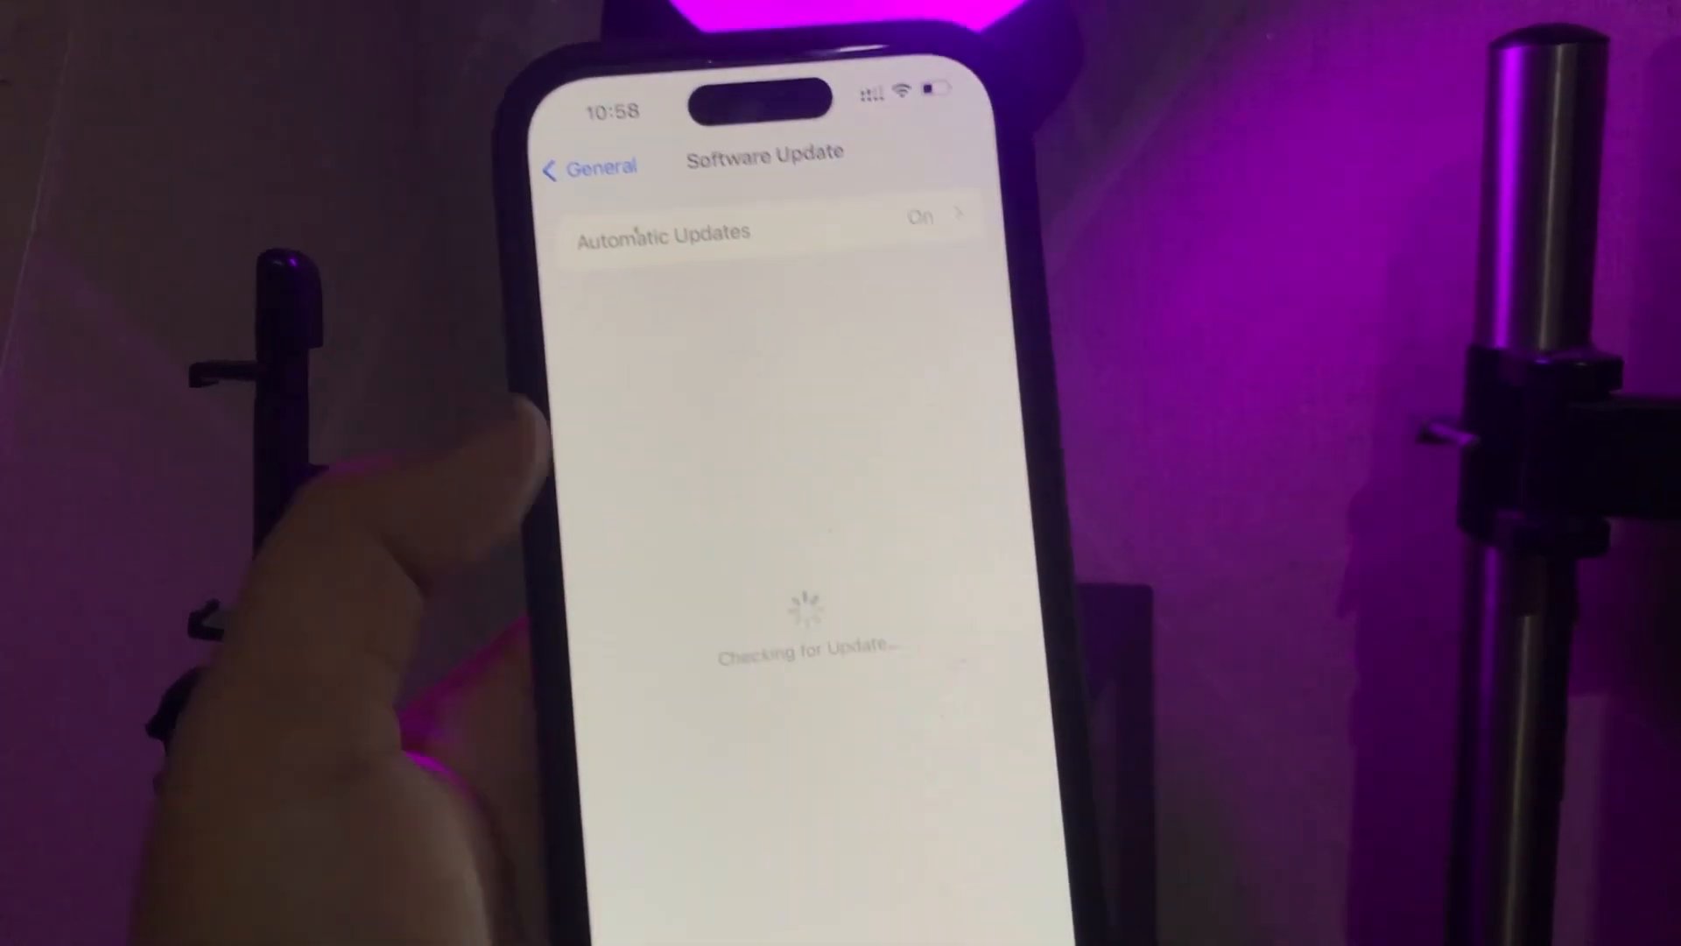
click(591, 168)
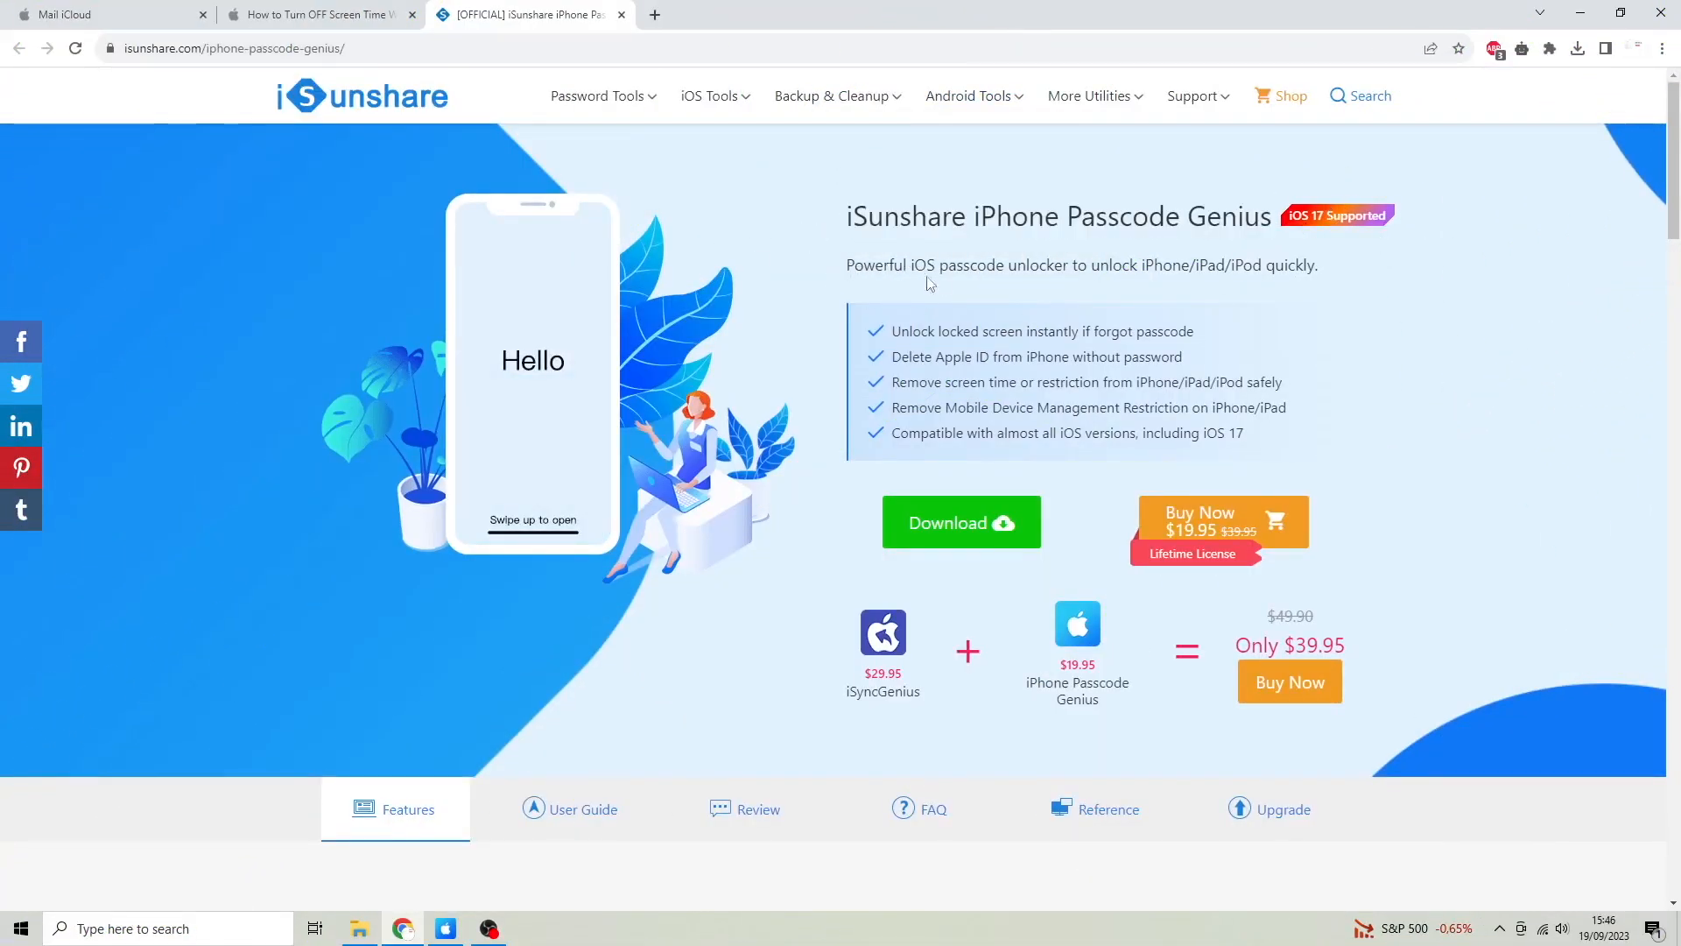
mouse_move(1042, 268)
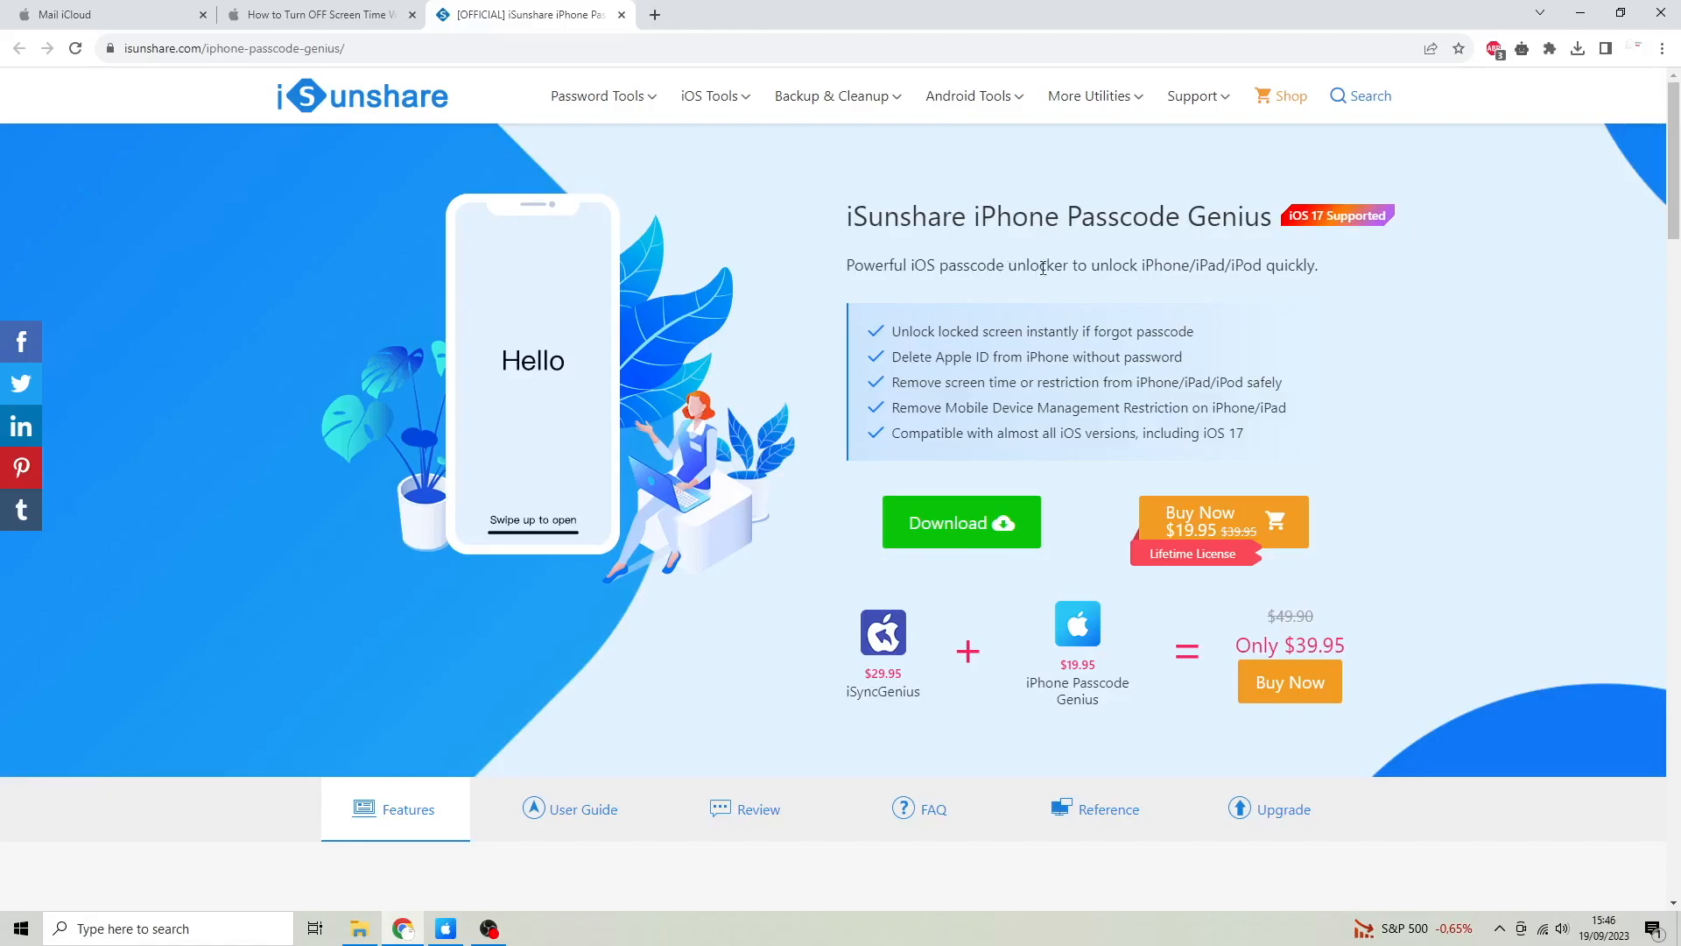
mouse_move(1242, 268)
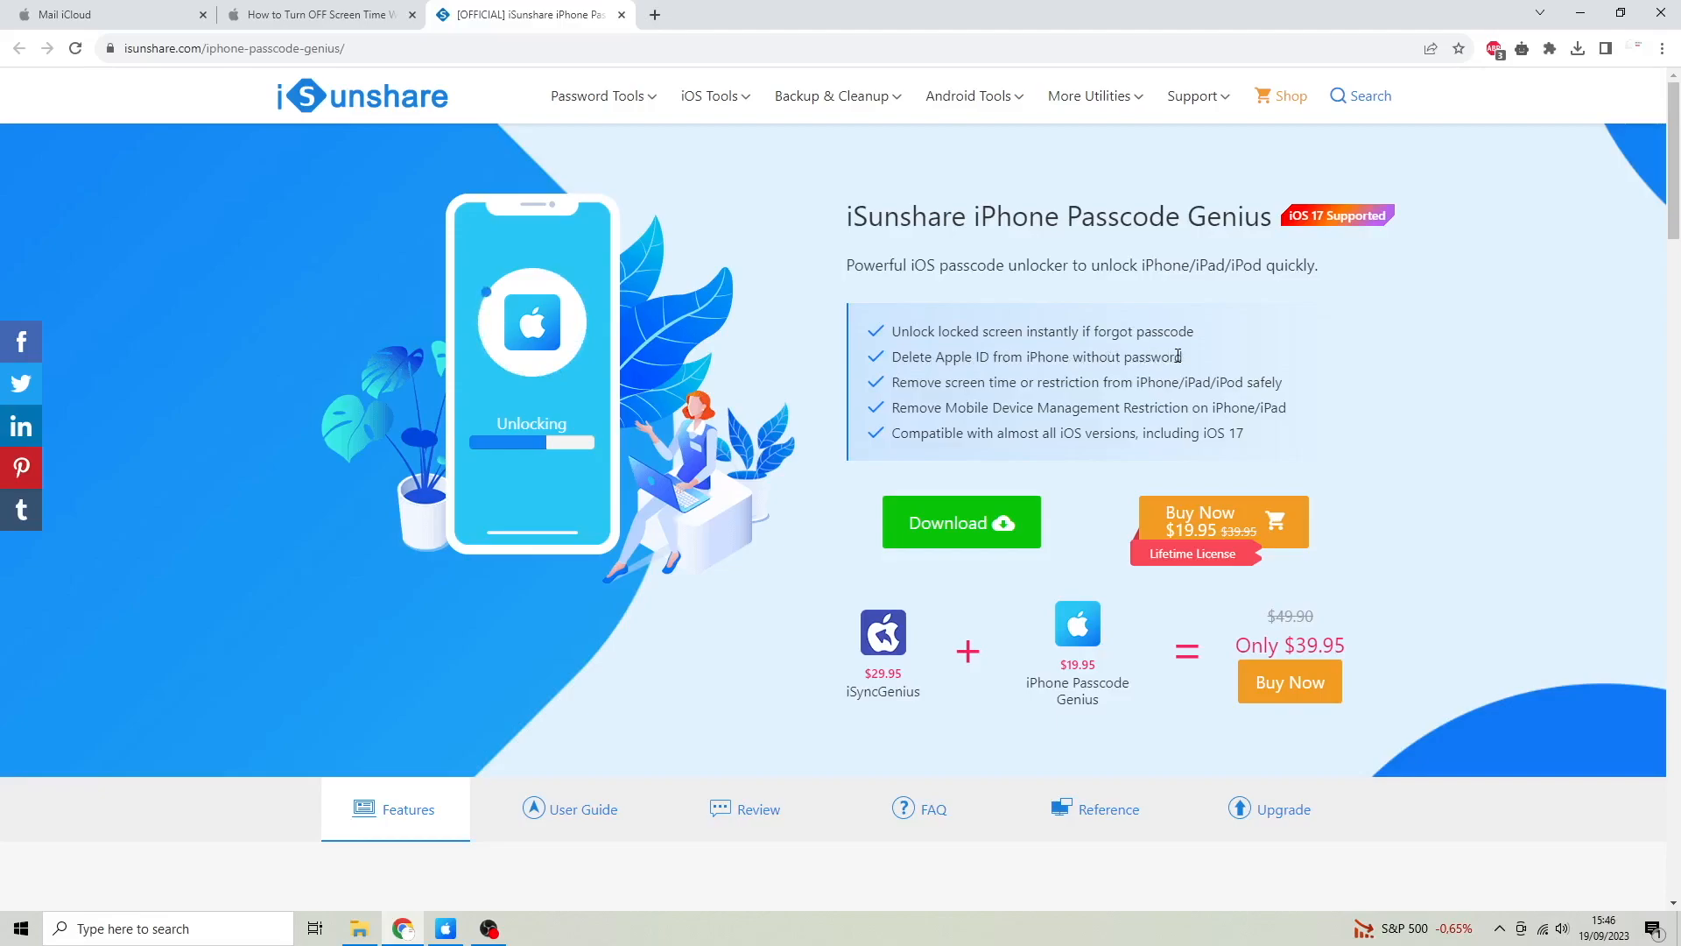
mouse_move(927, 382)
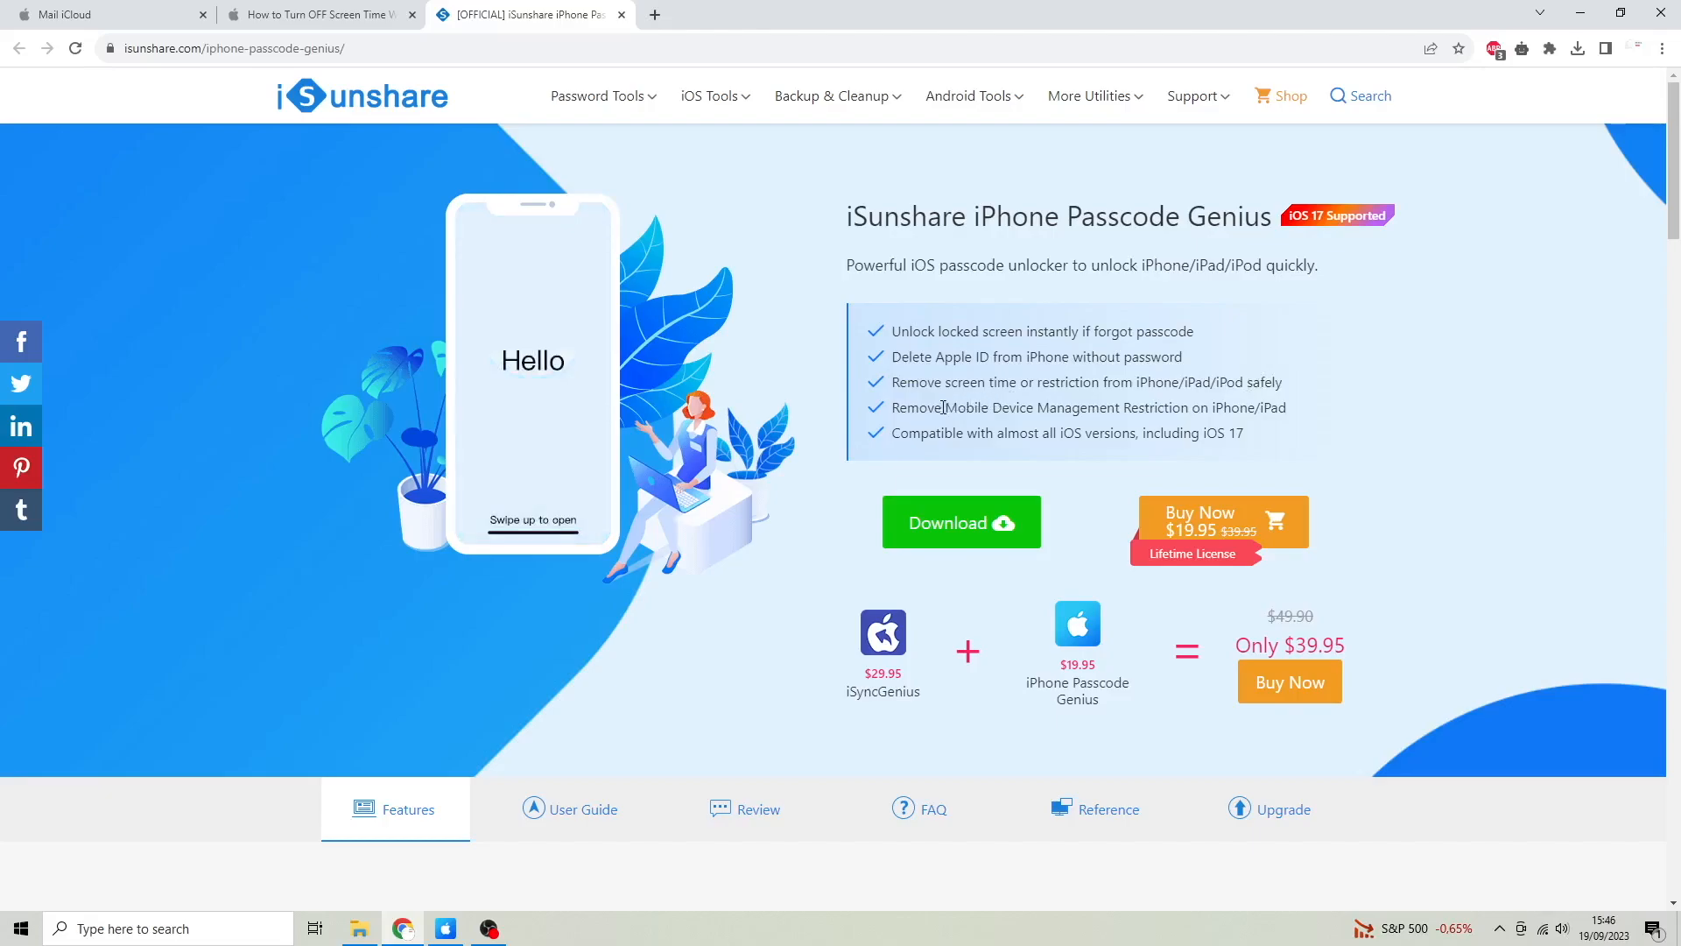
mouse_move(1059, 412)
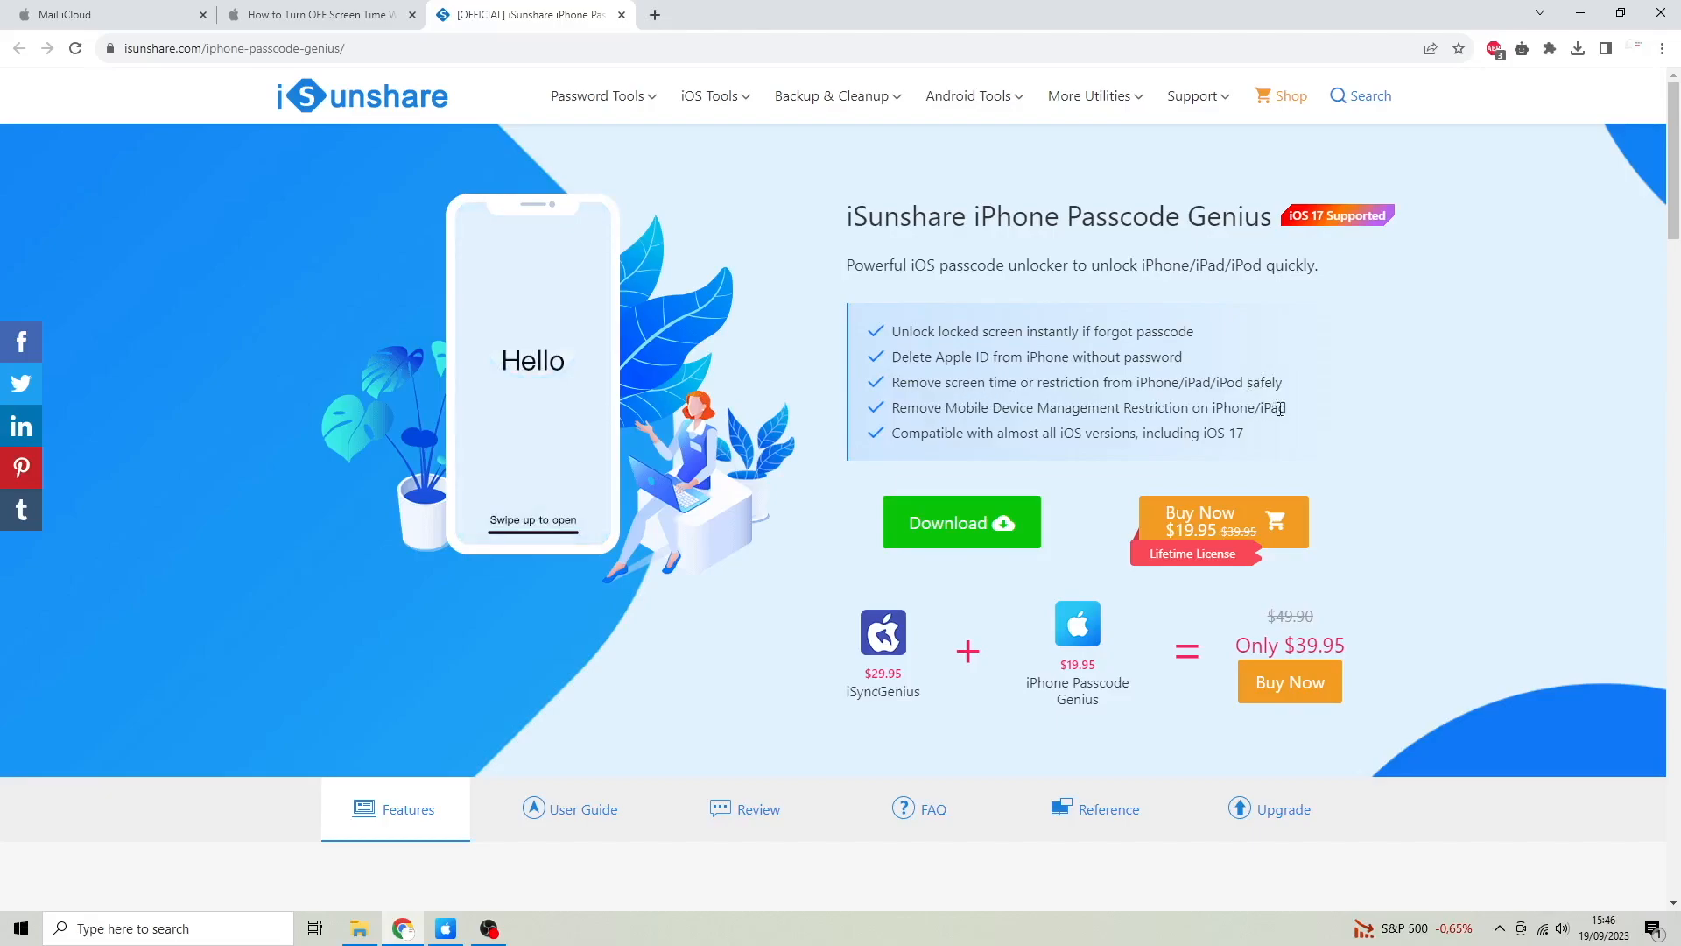
mouse_move(1021, 429)
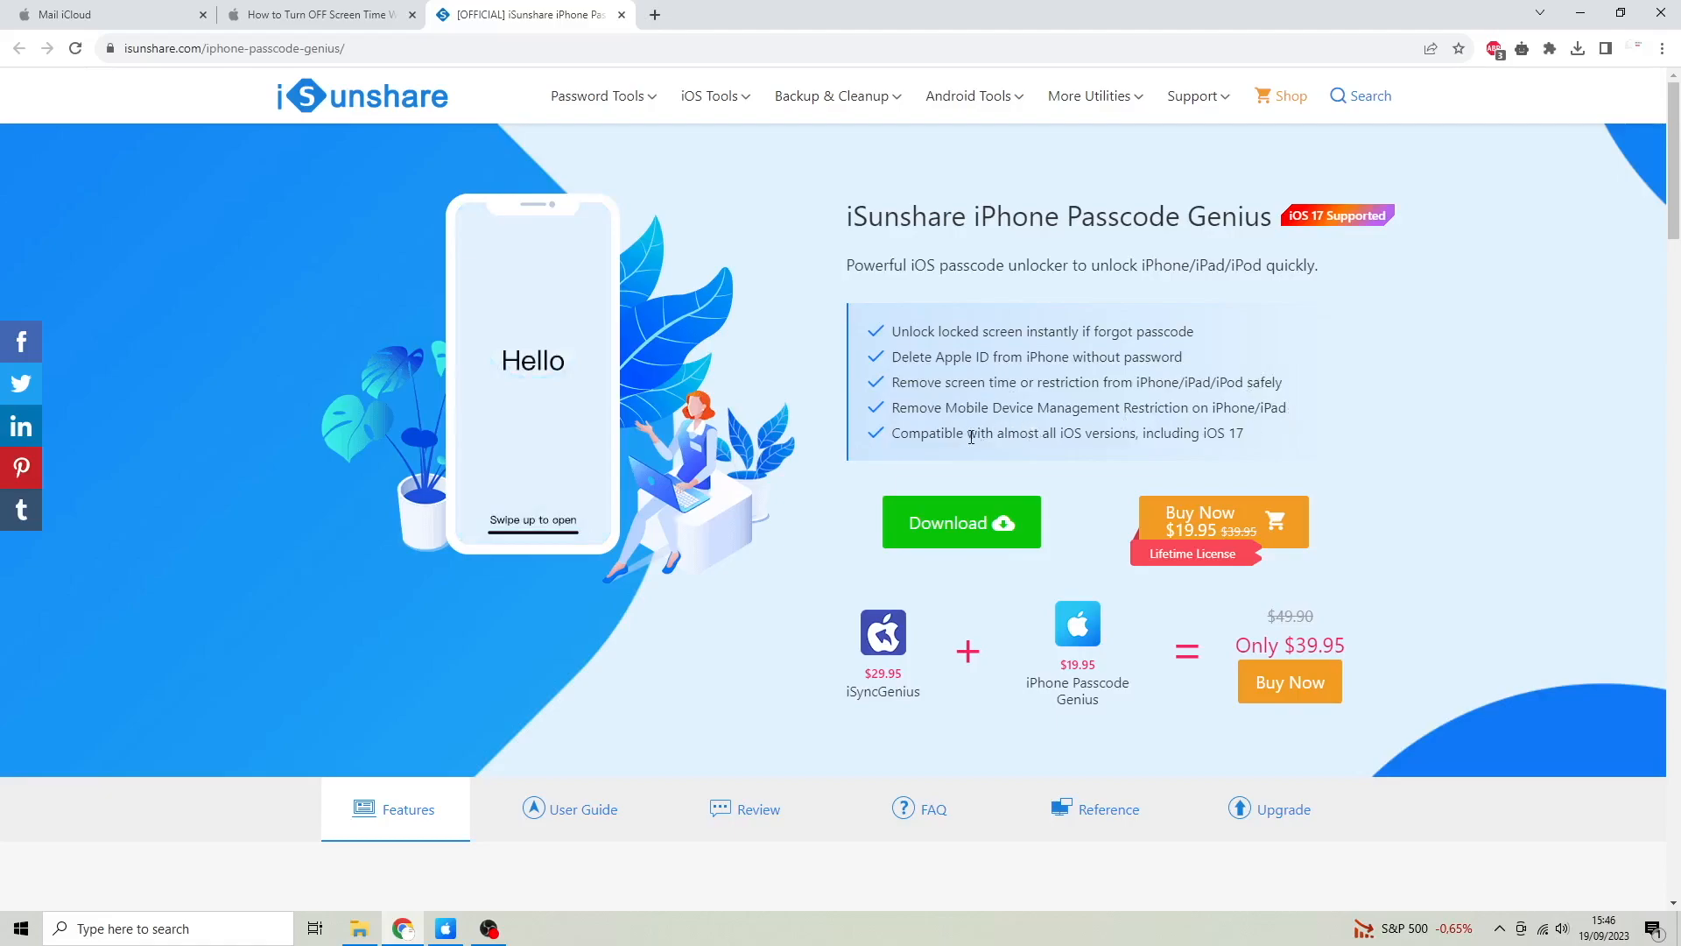
mouse_move(1140, 450)
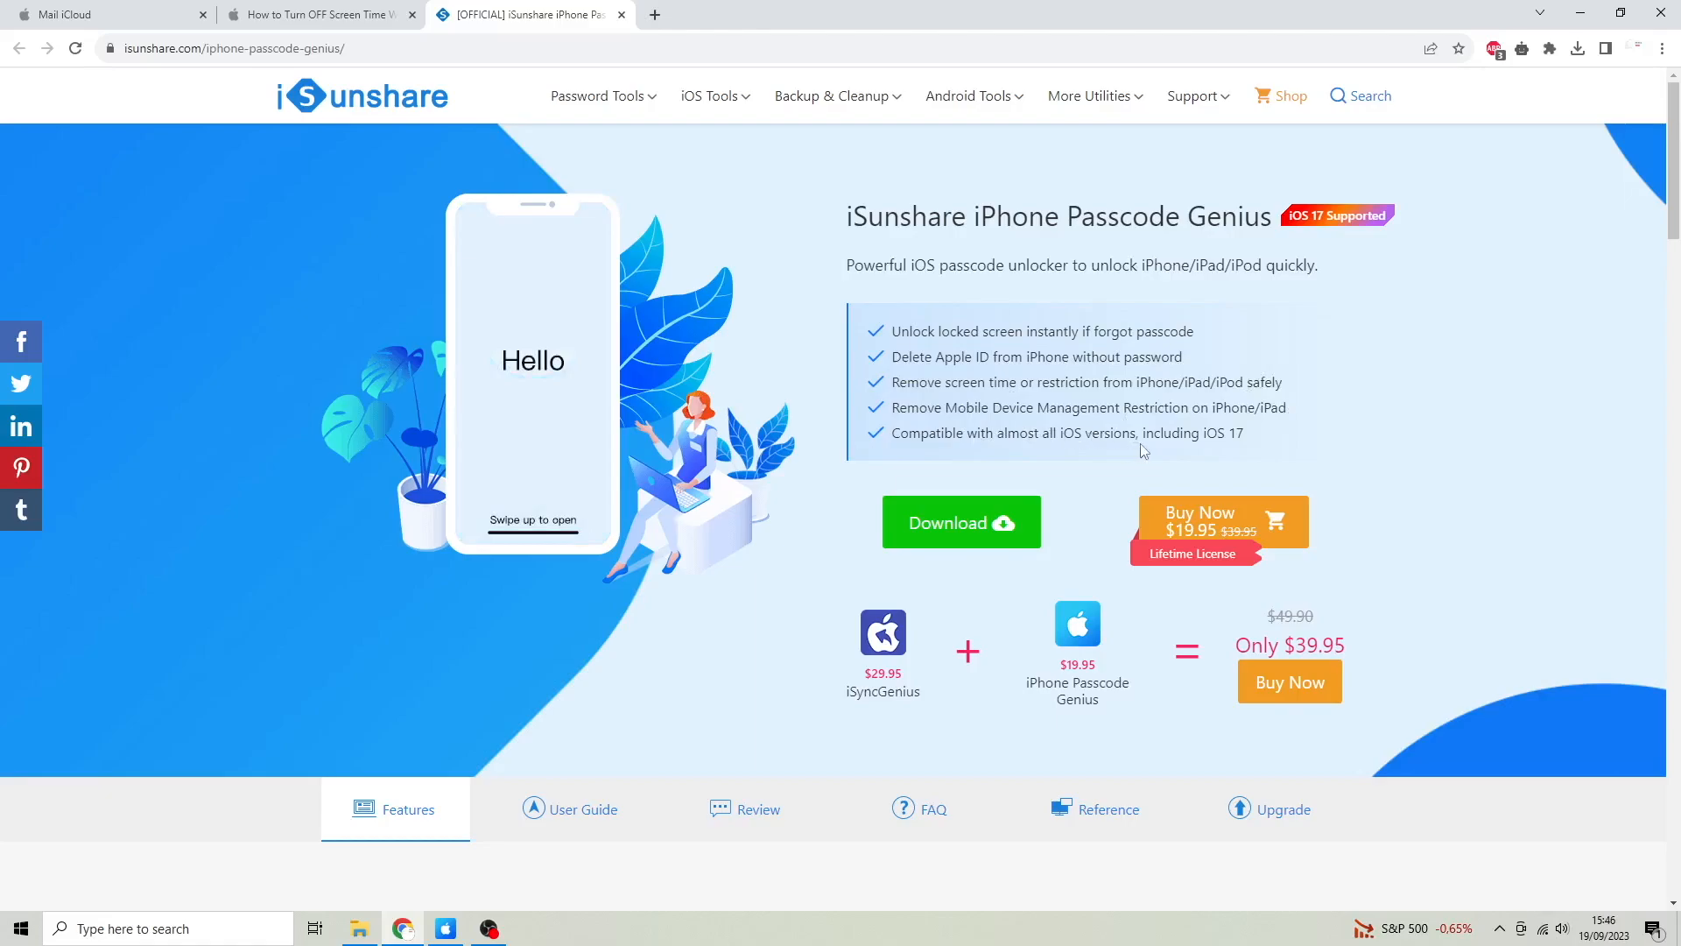
mouse_move(1394, 477)
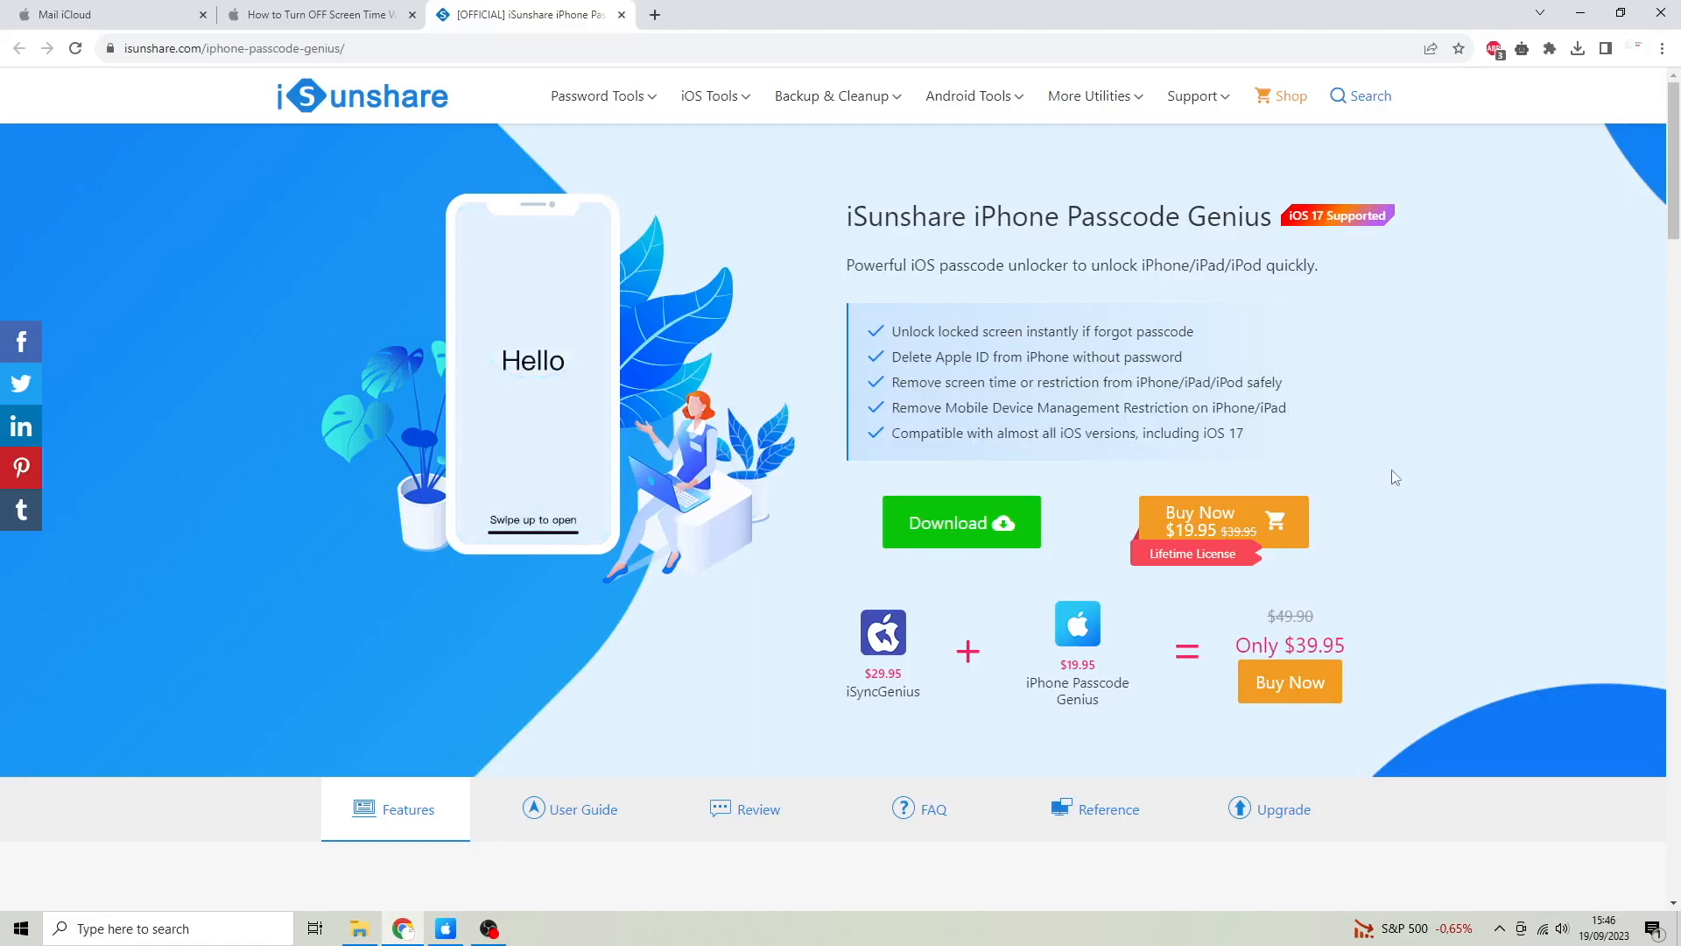
mouse_move(1404, 492)
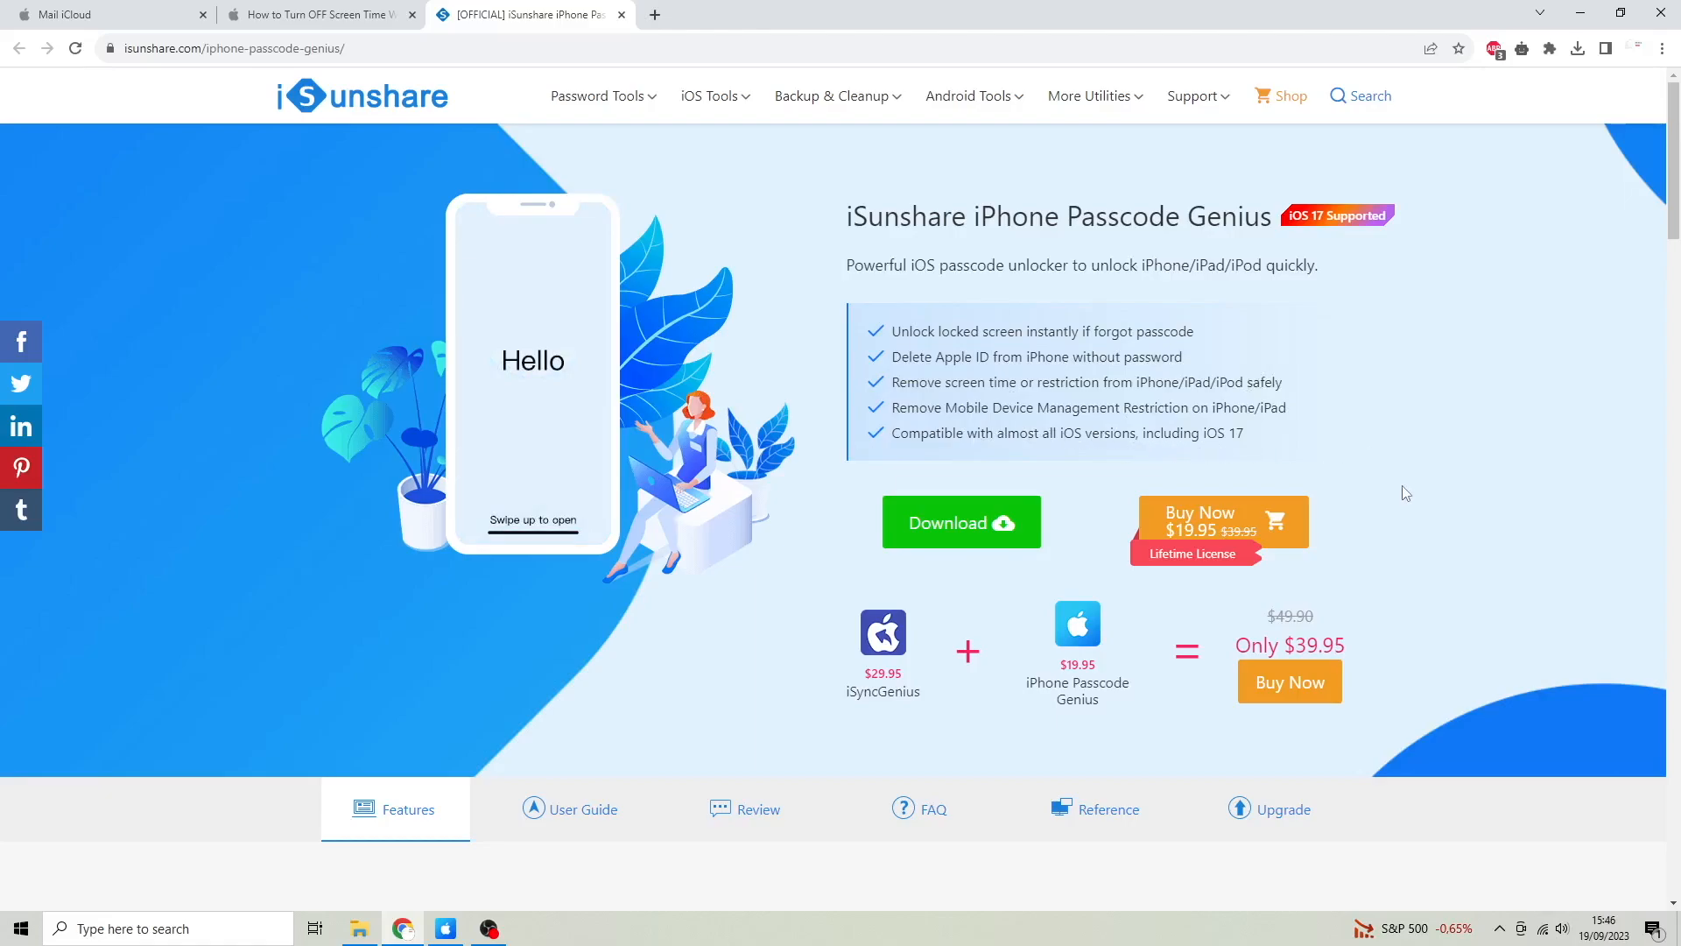
scroll(down, 3)
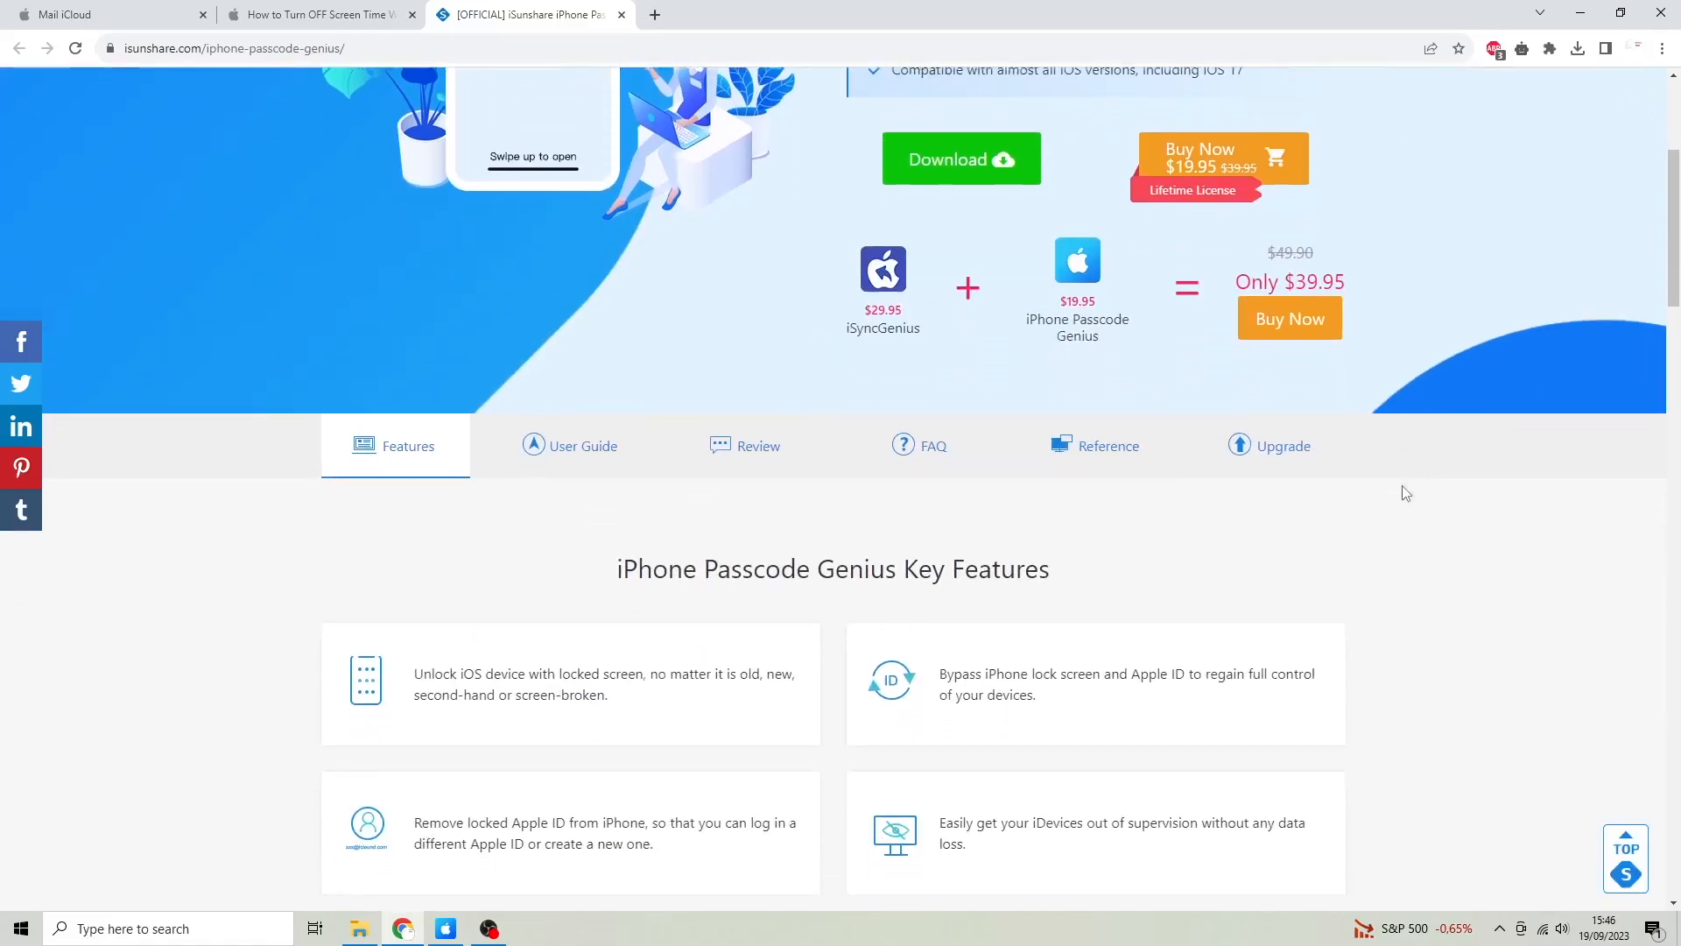
scroll(down, 3)
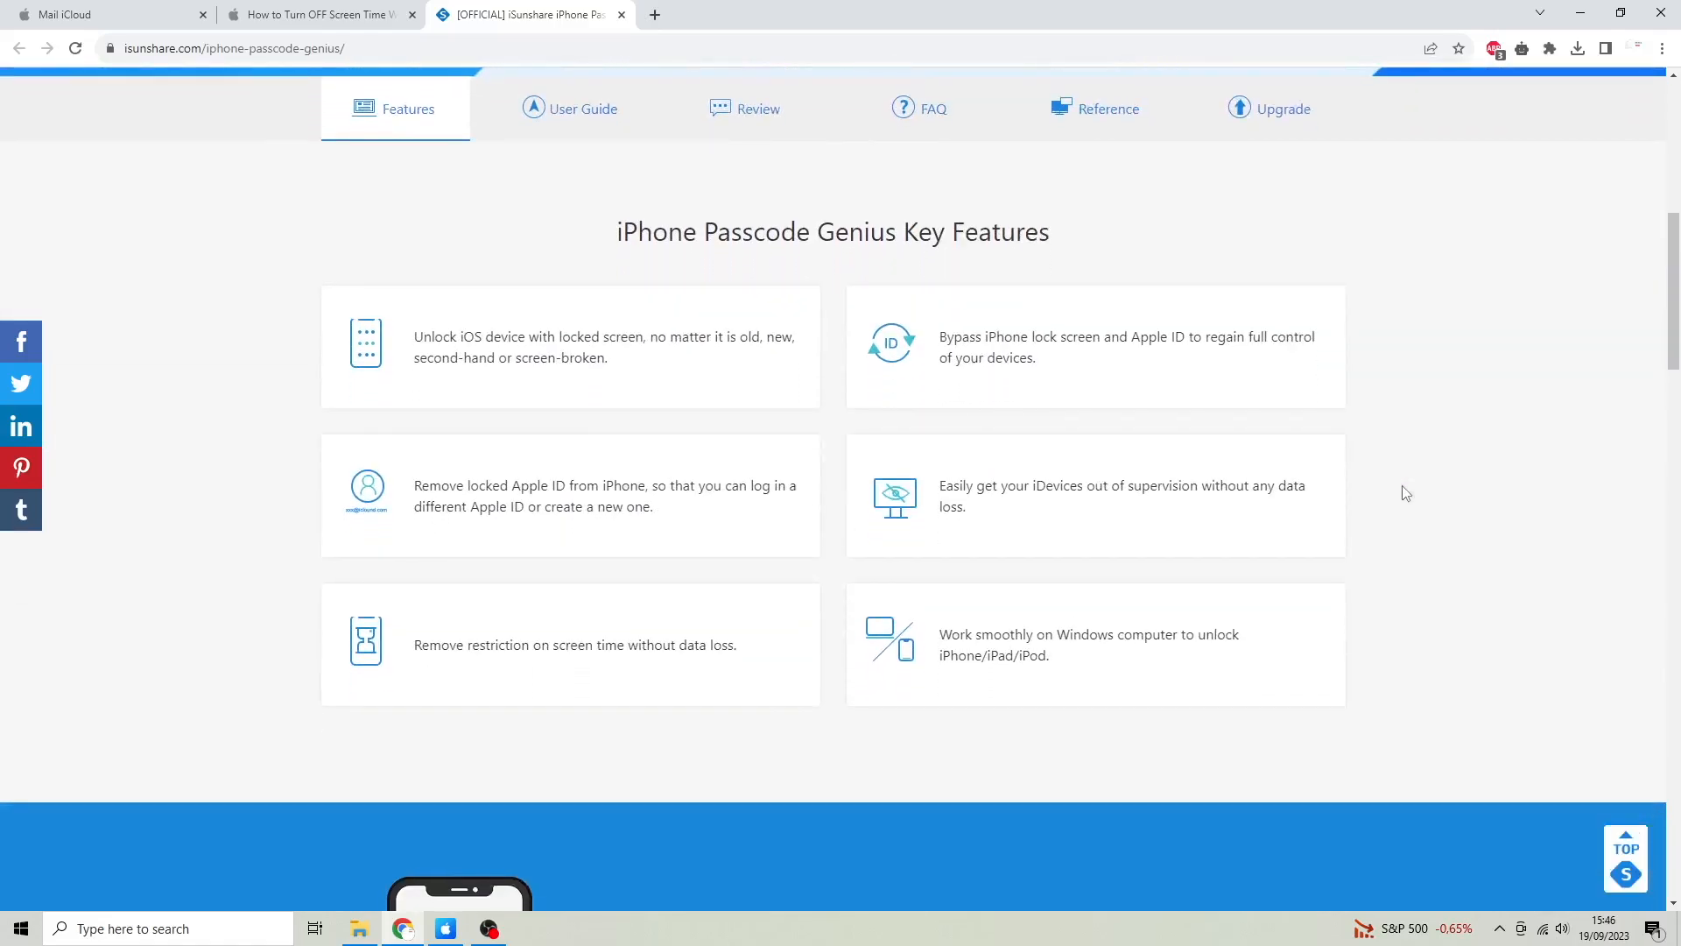
scroll(up, 3)
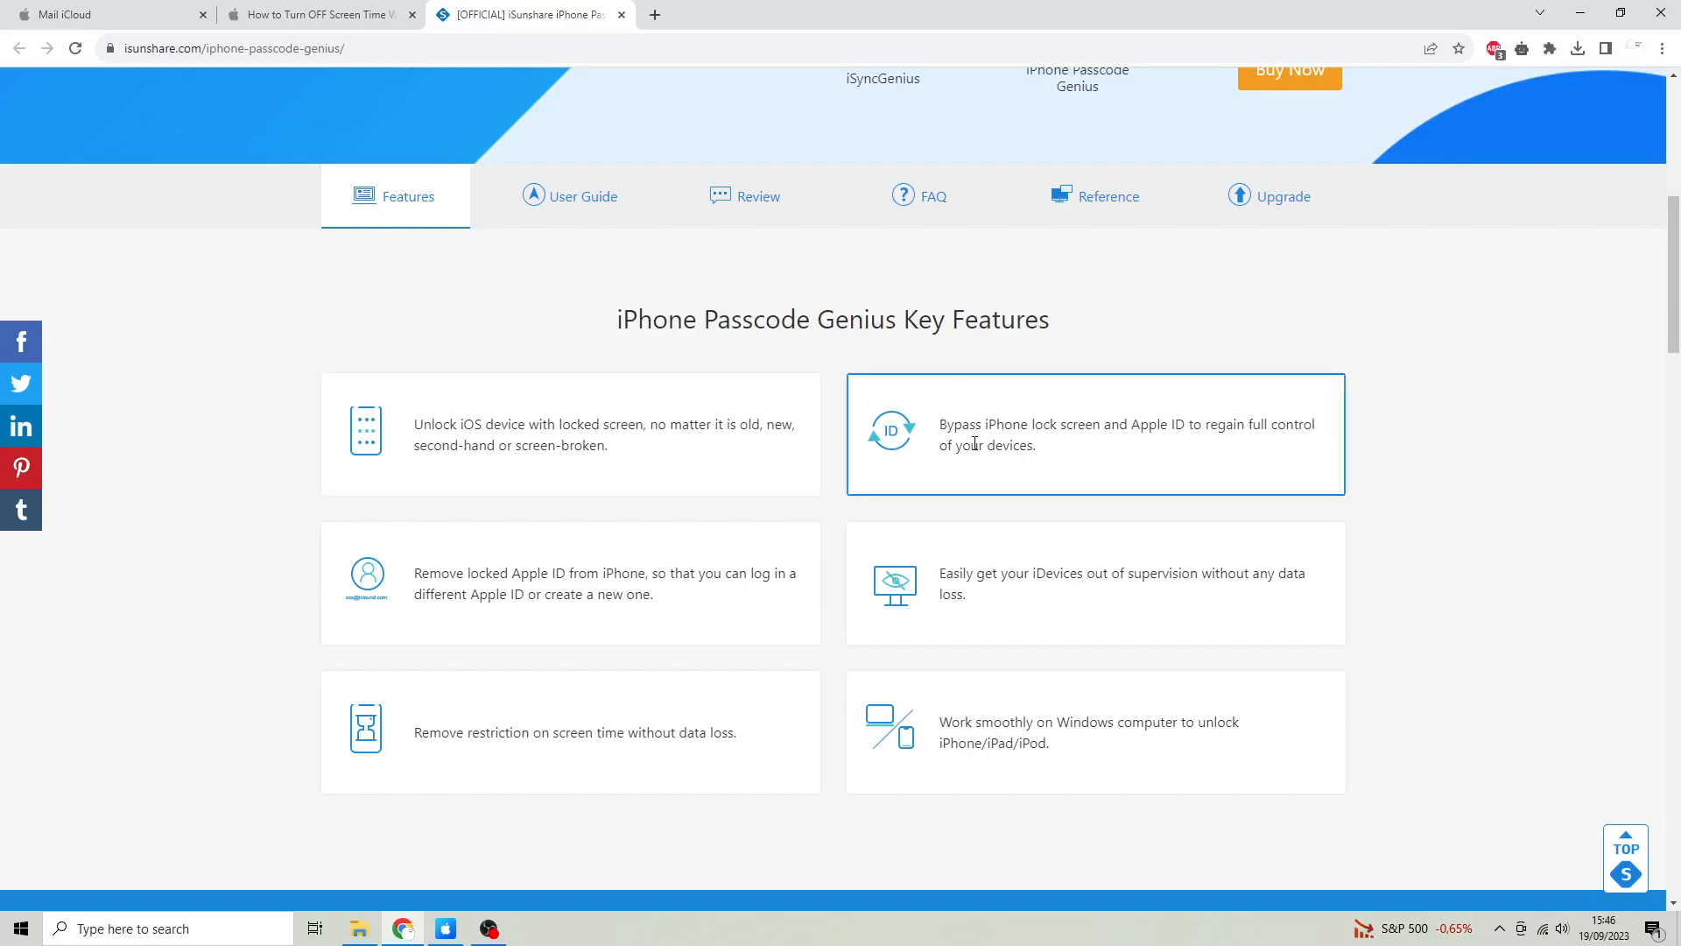
mouse_move(656, 564)
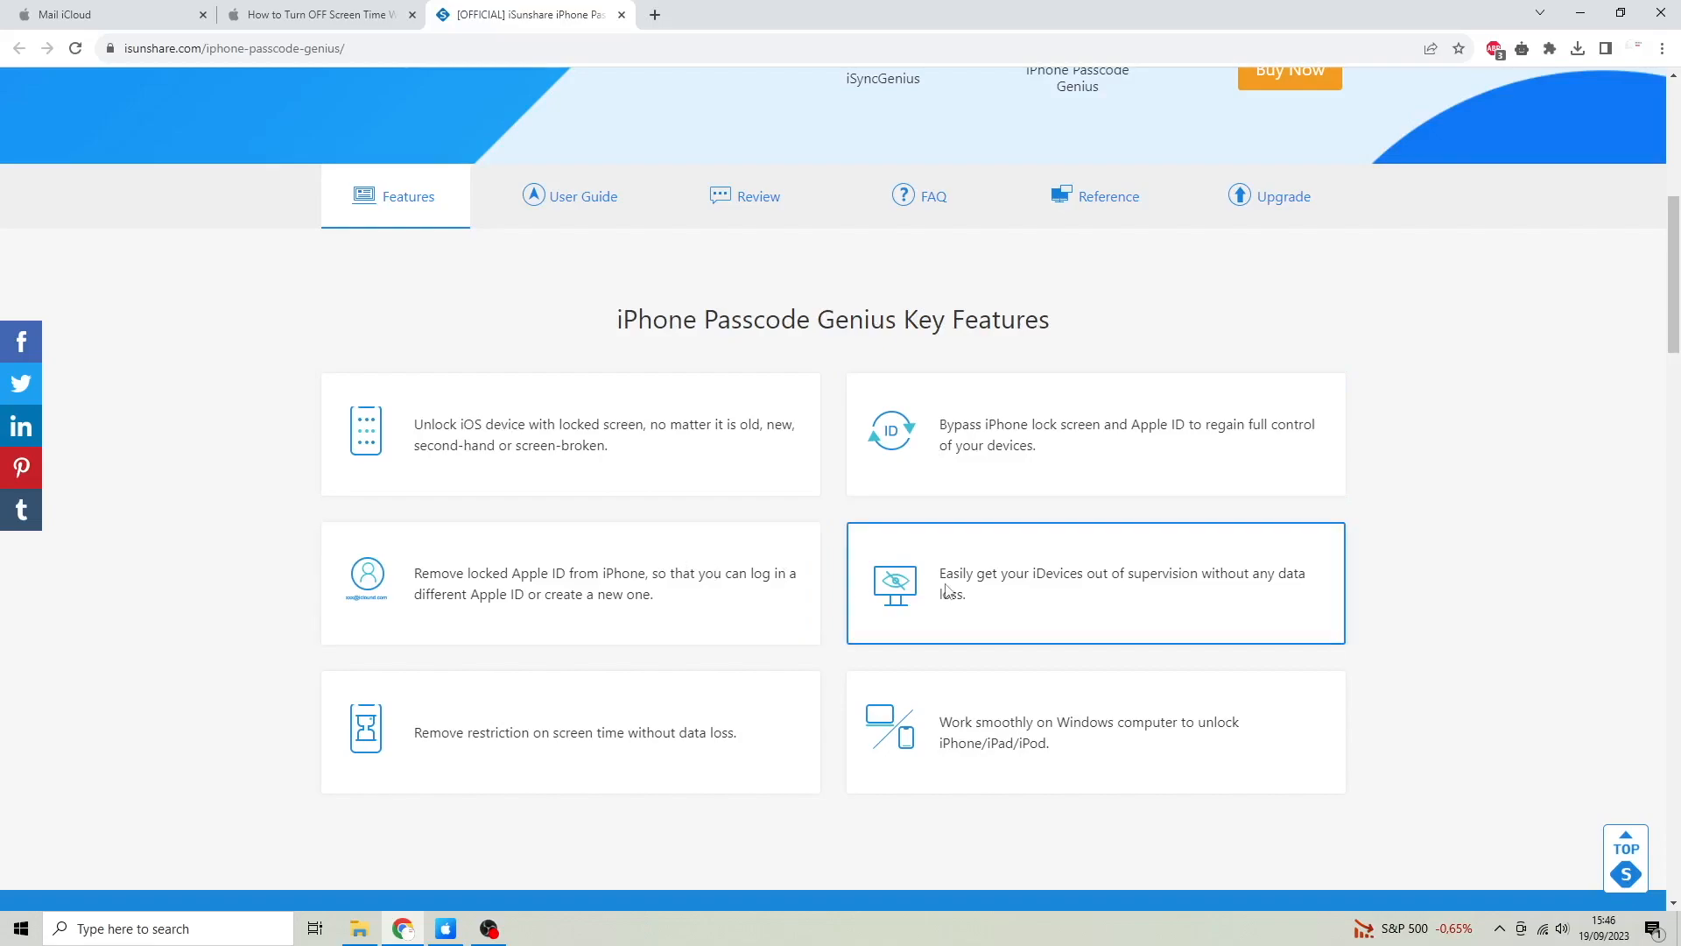
mouse_move(573, 772)
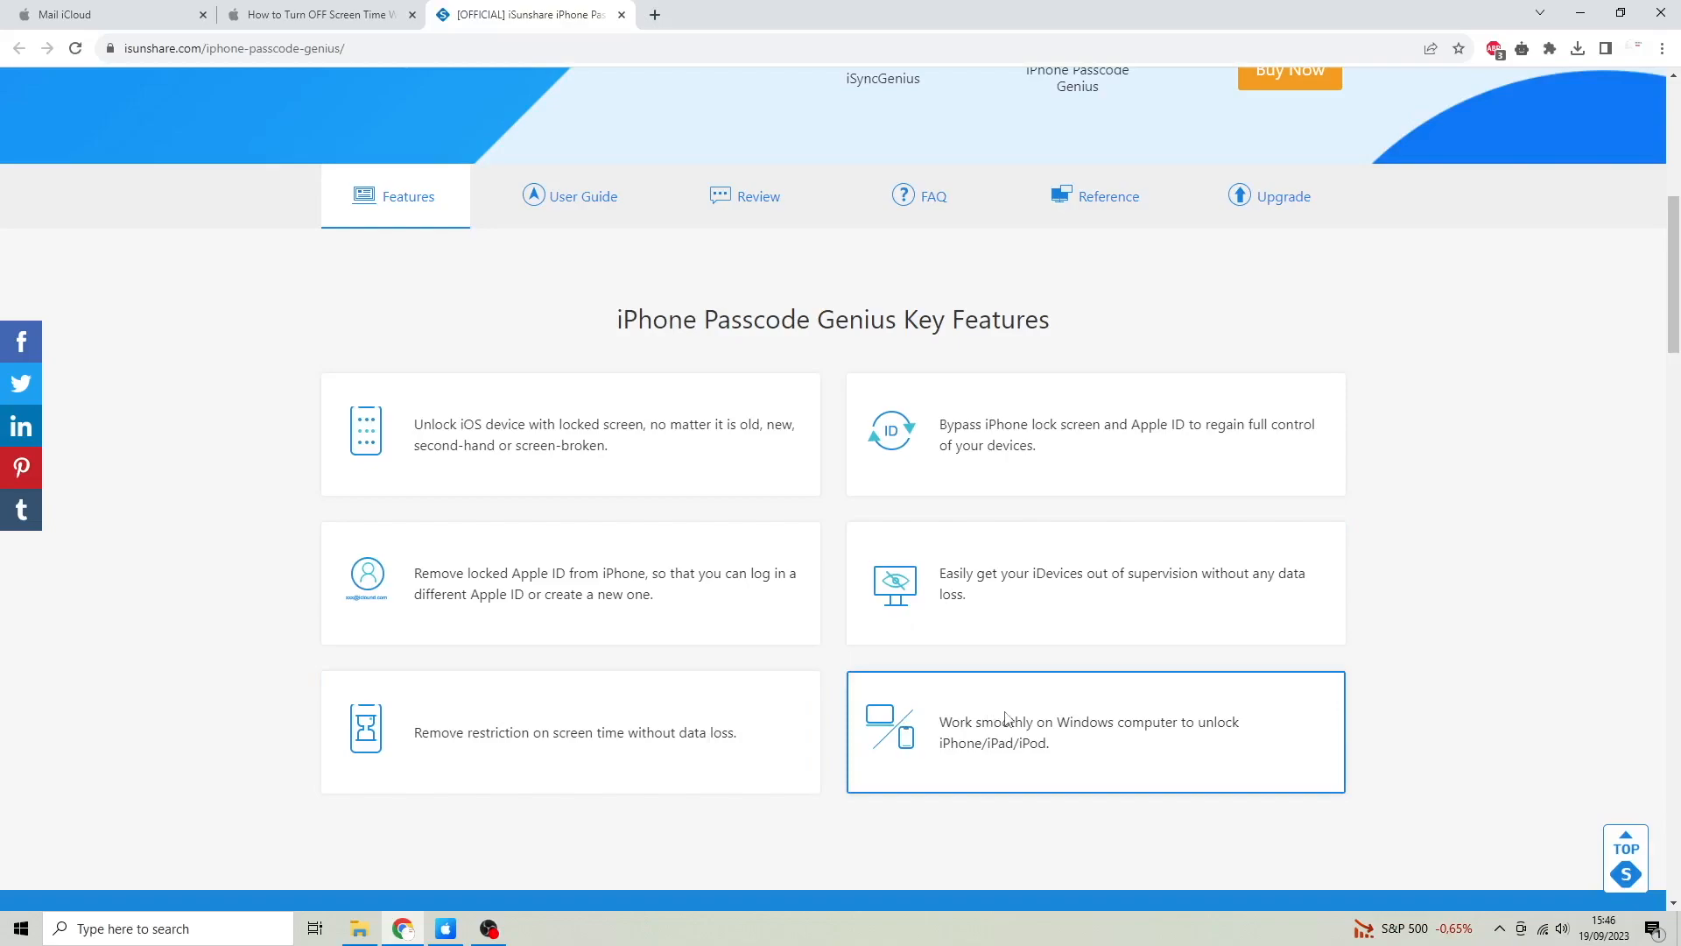
mouse_move(1043, 710)
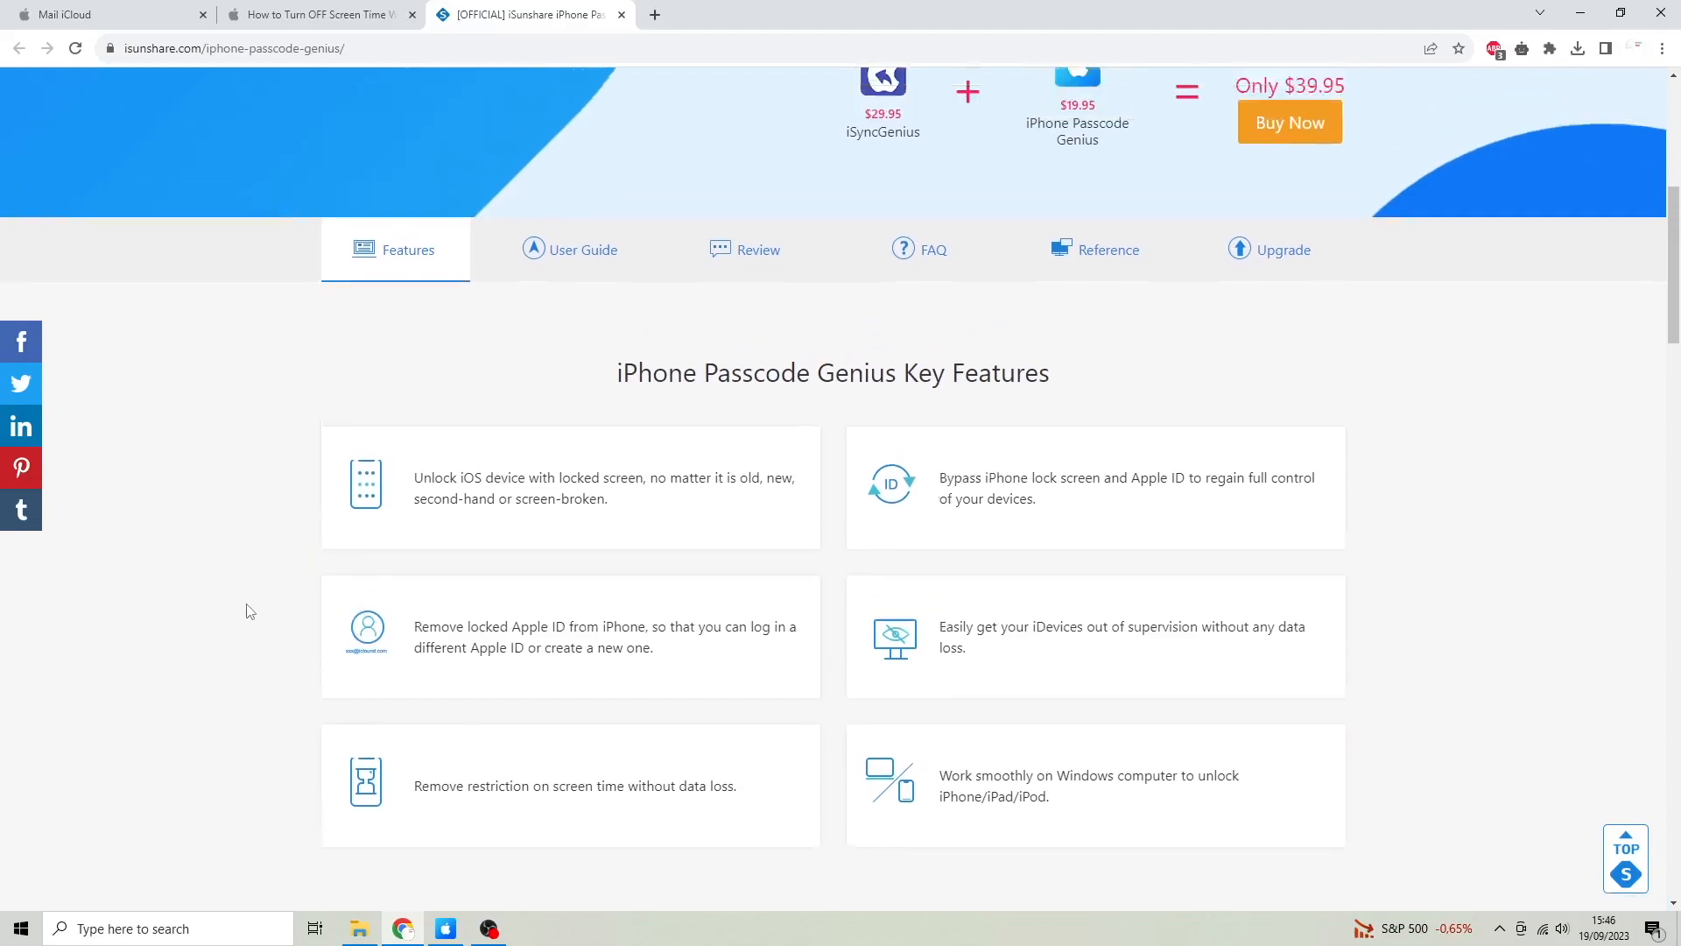
scroll(down, 3)
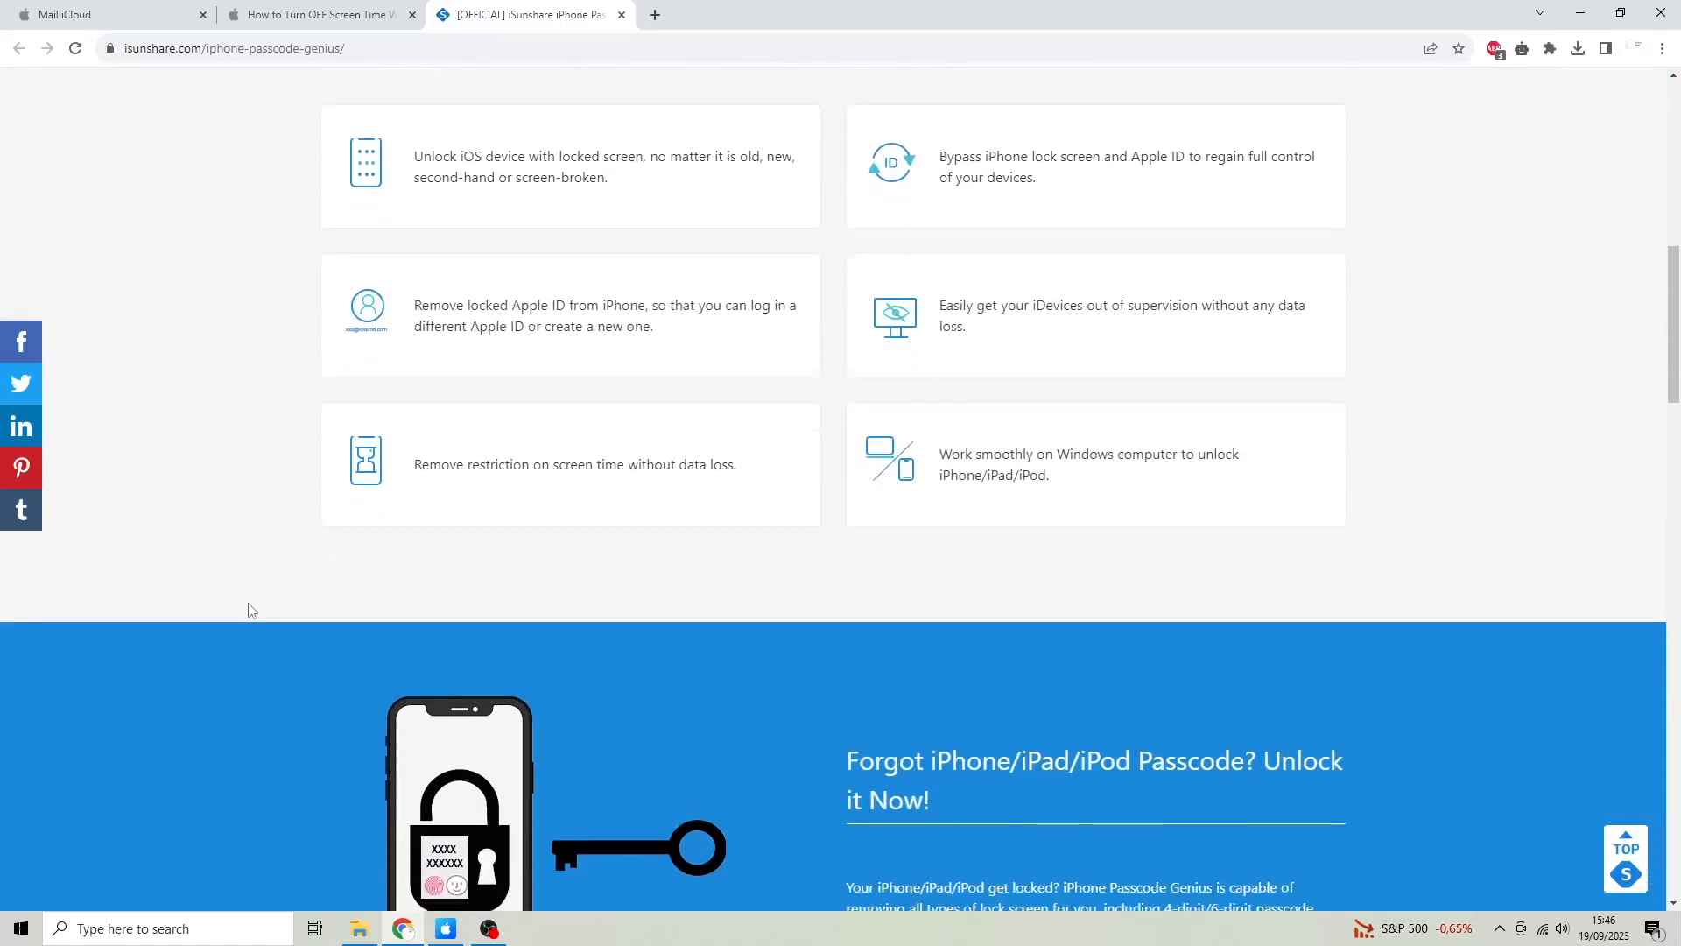
scroll(down, 3)
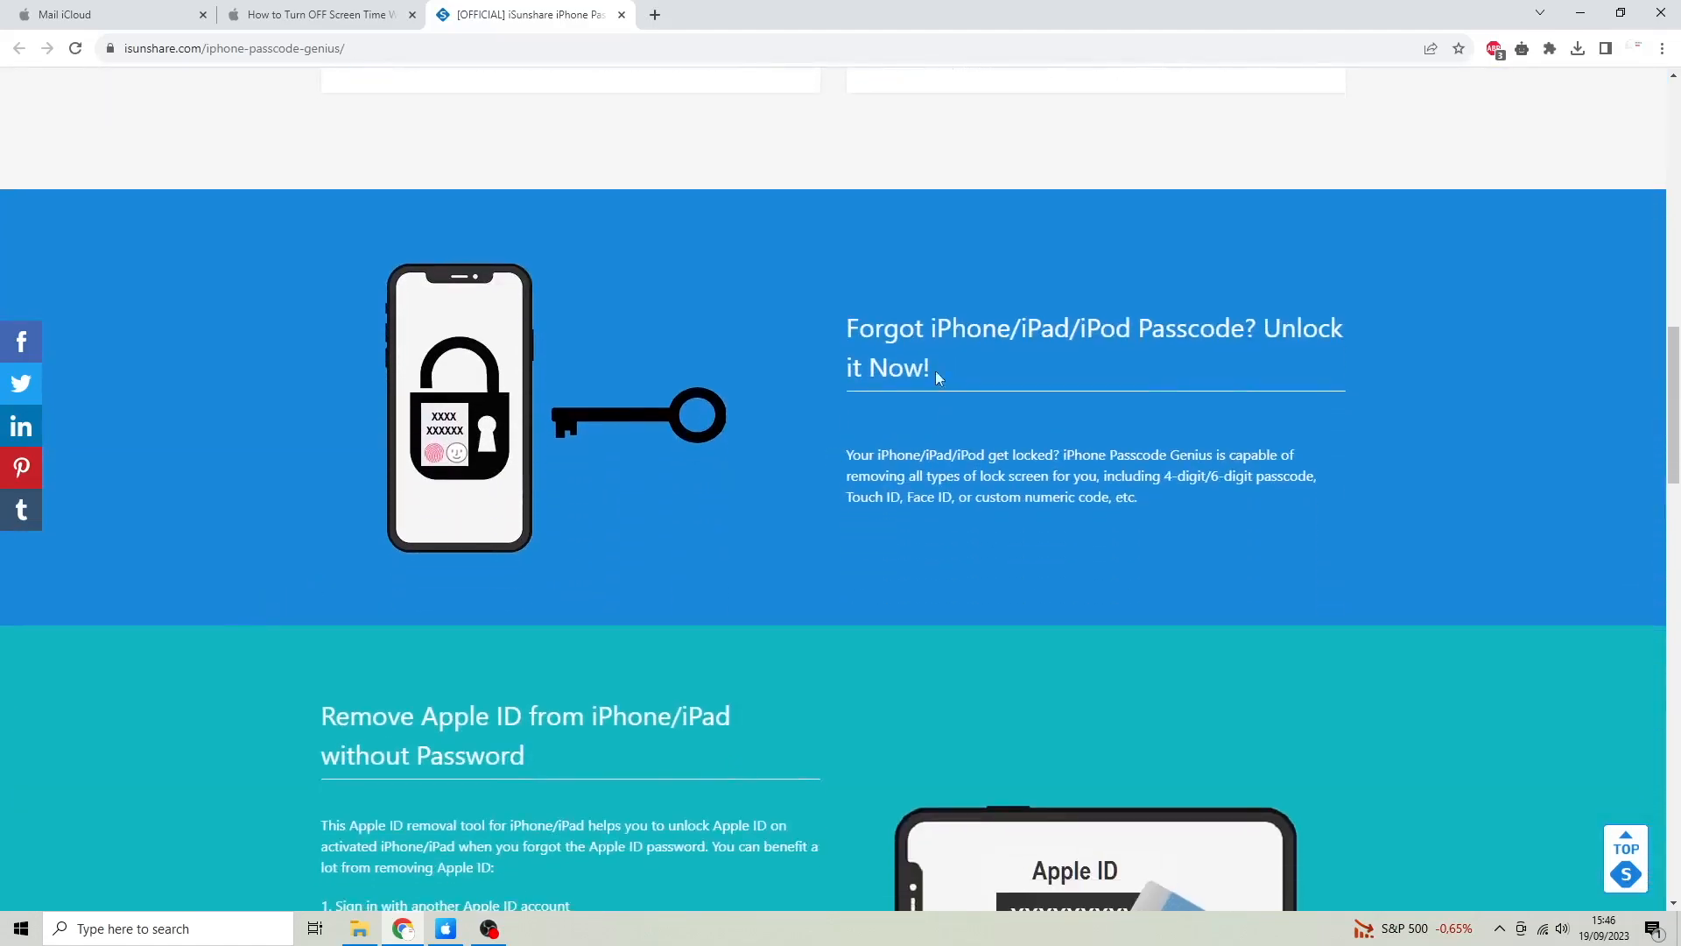
scroll(down, 3)
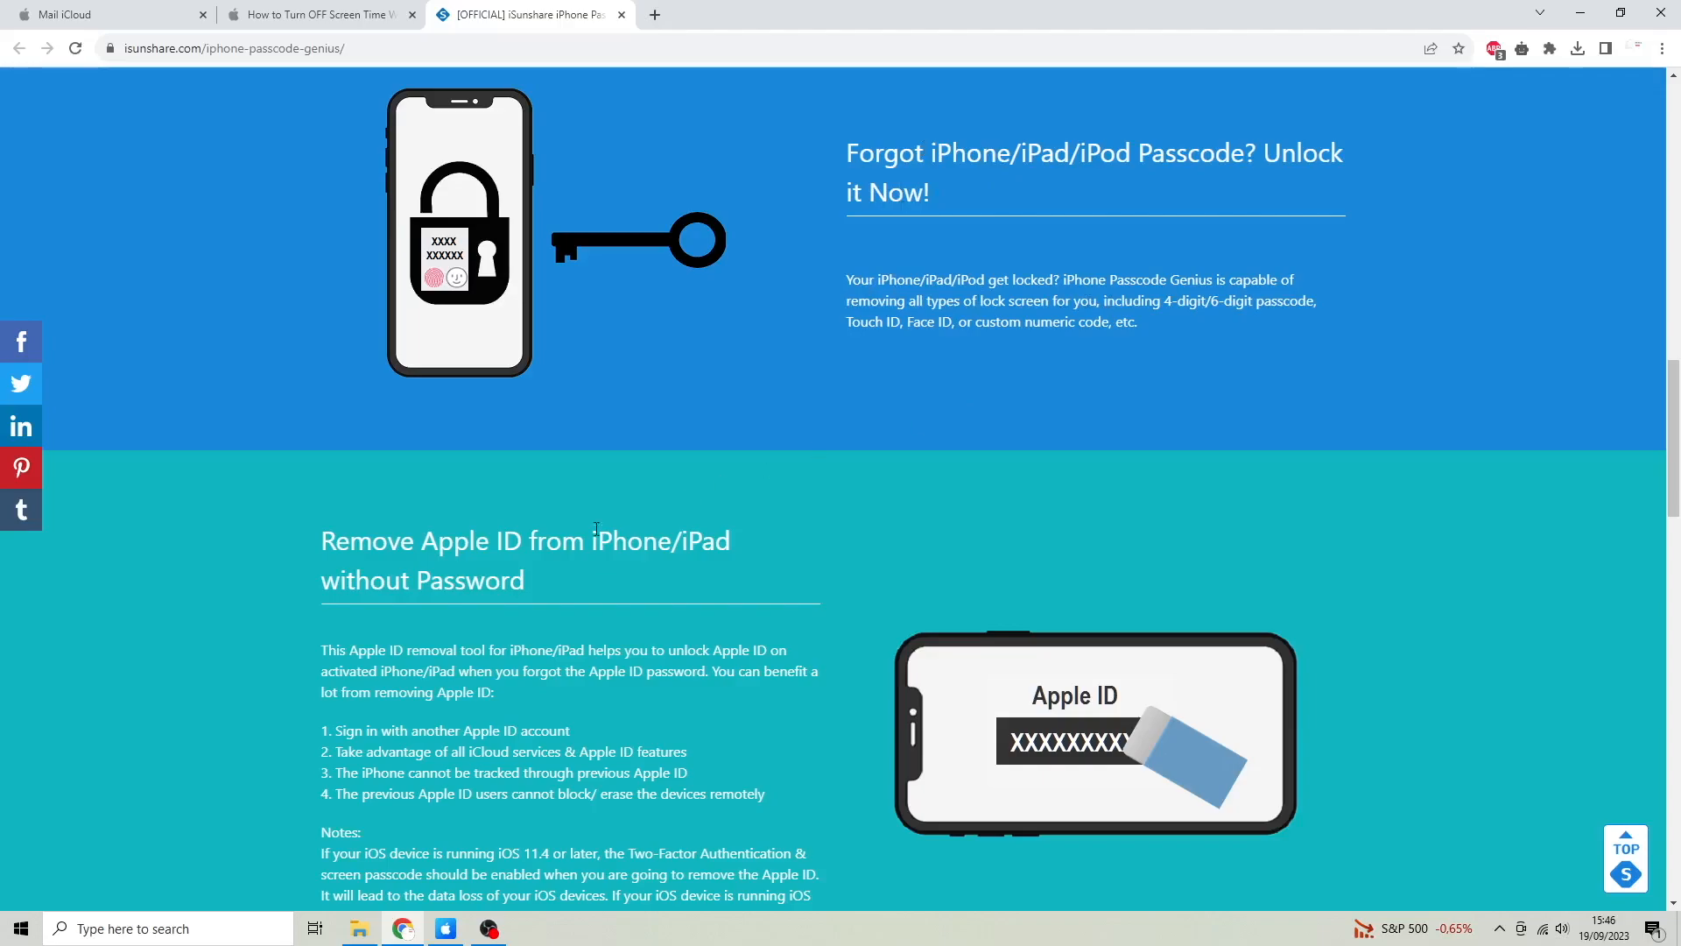
scroll(down, 3)
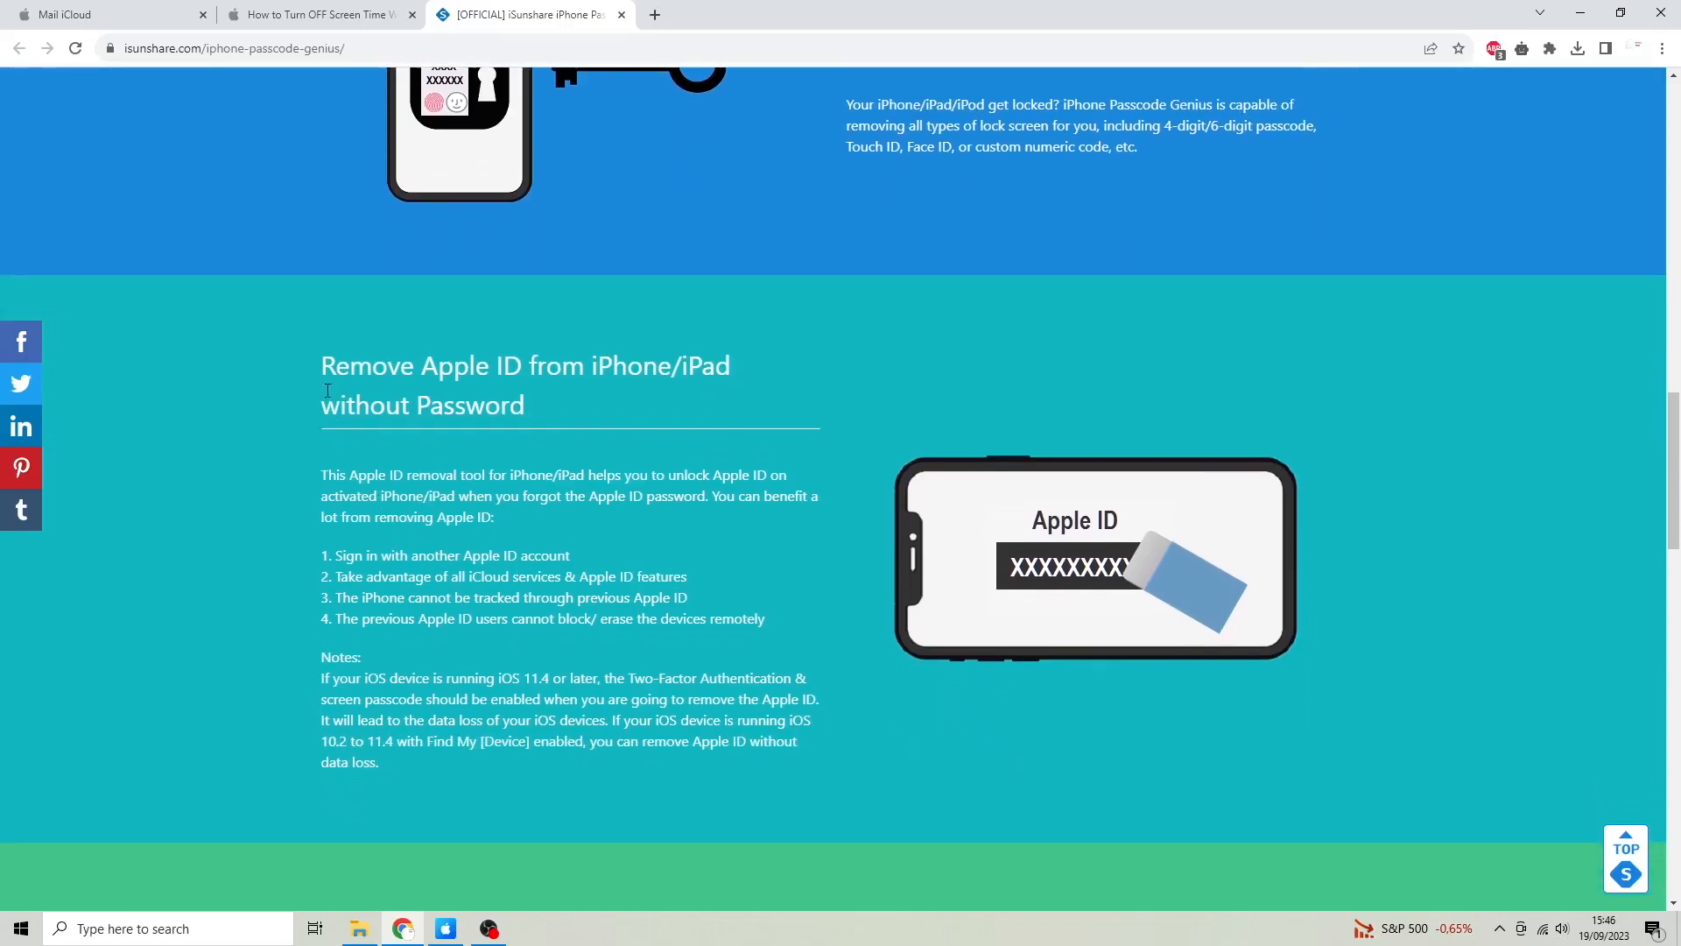
mouse_move(540, 612)
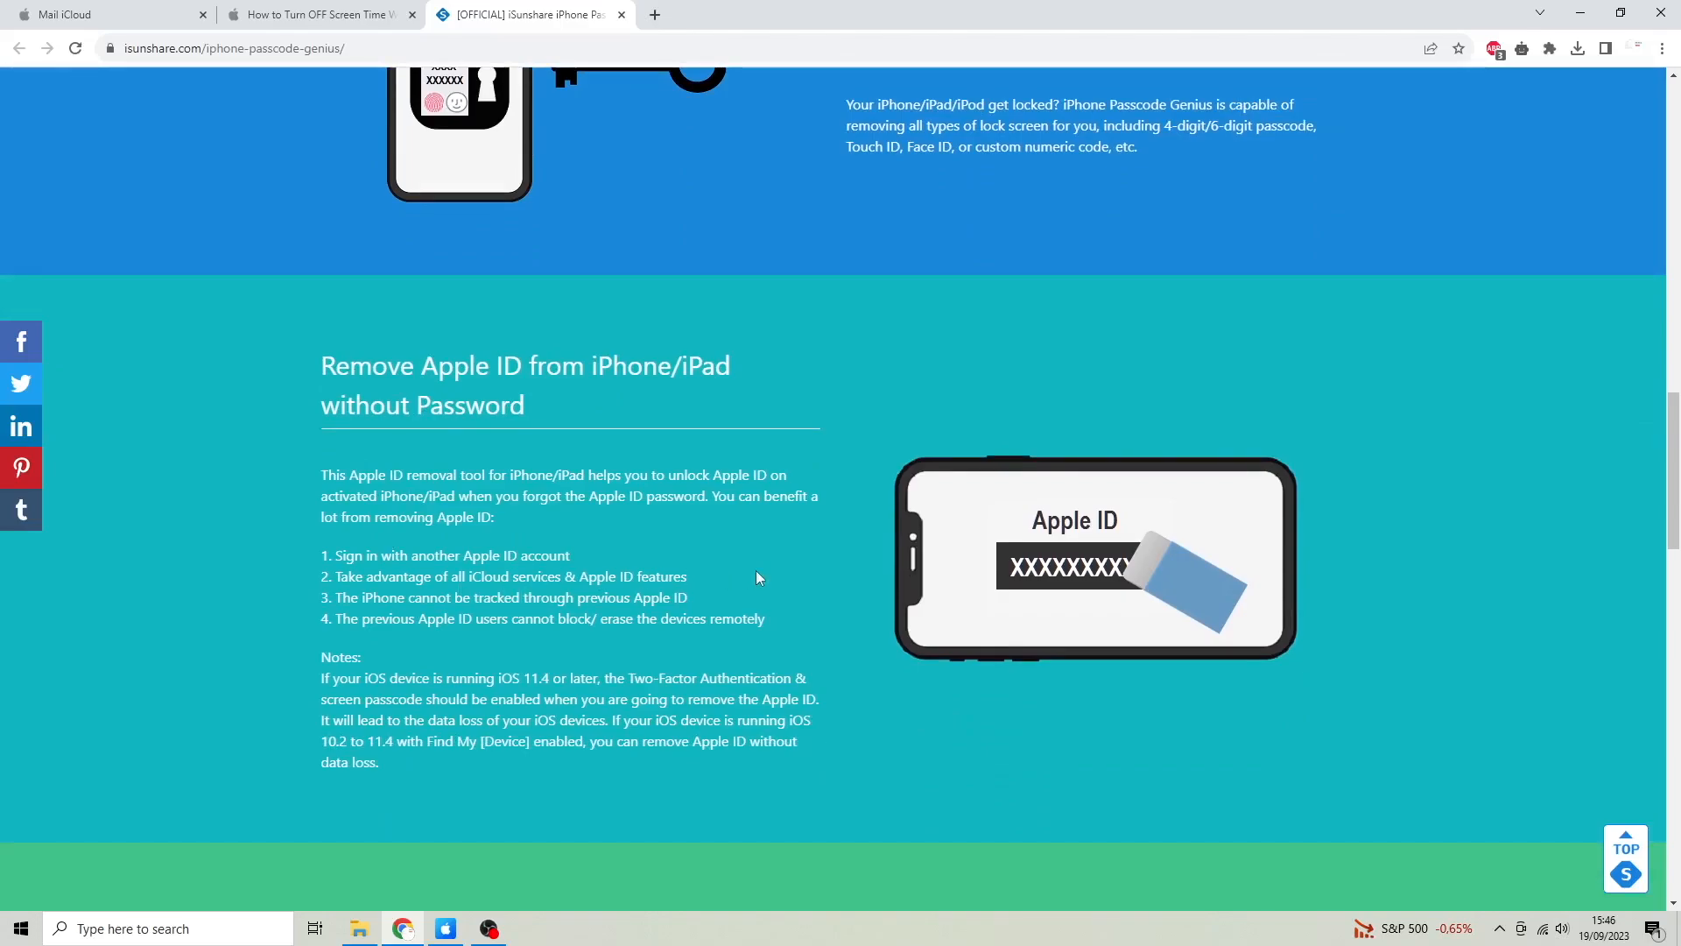
scroll(down, 3)
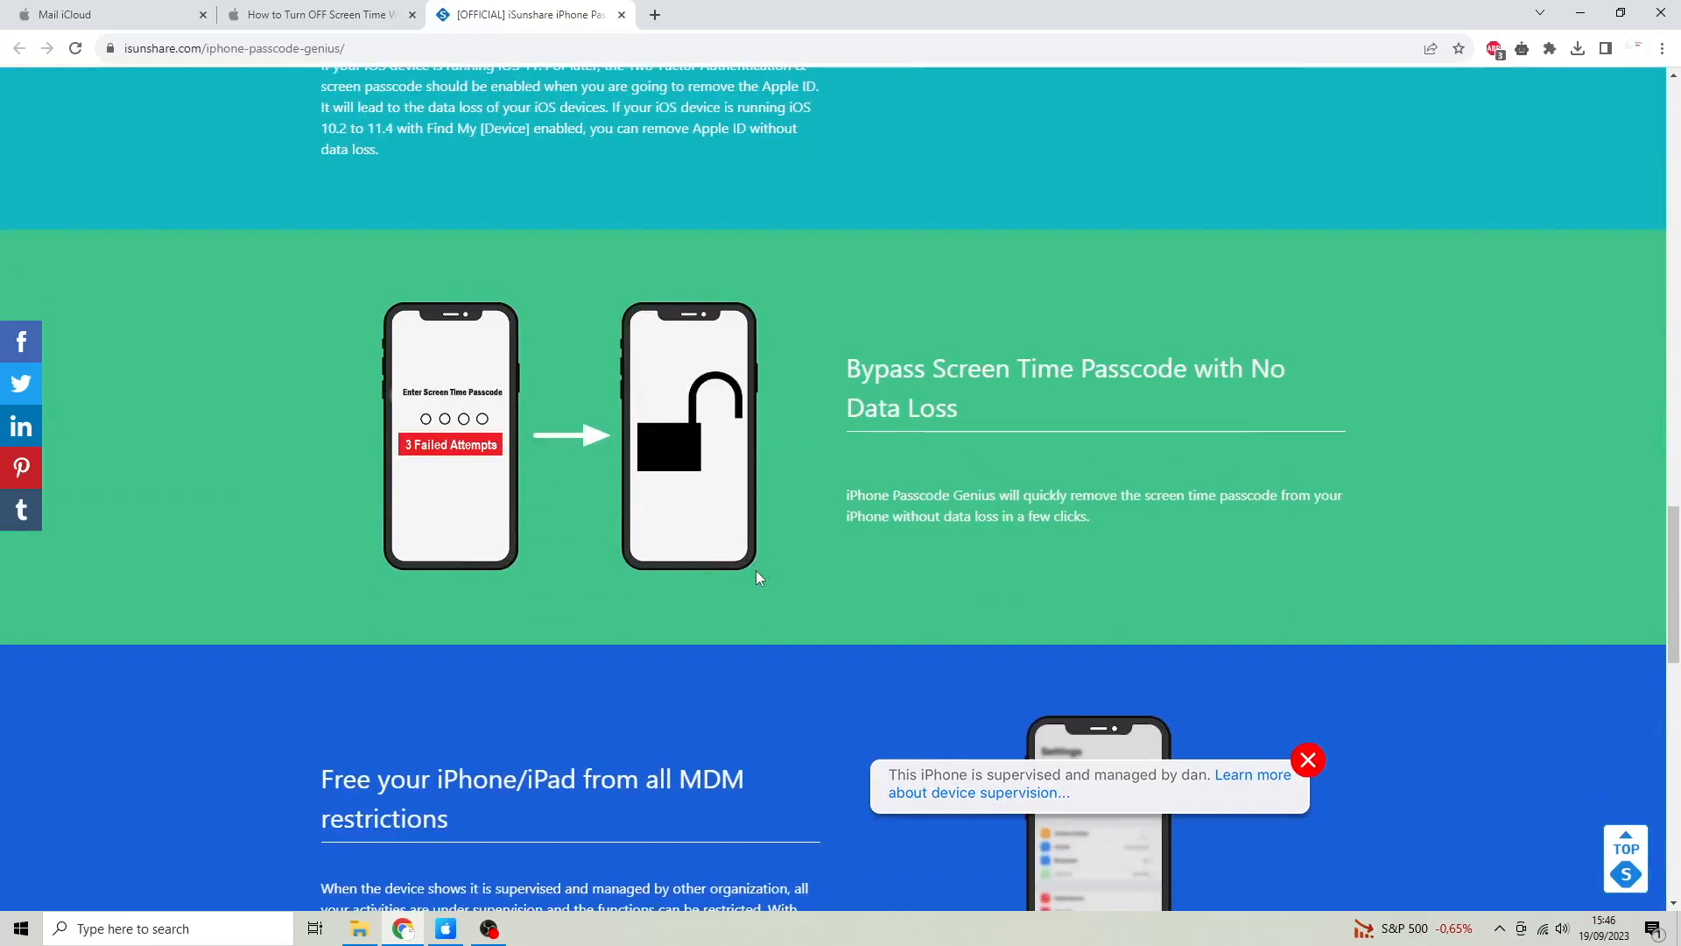
mouse_move(970, 429)
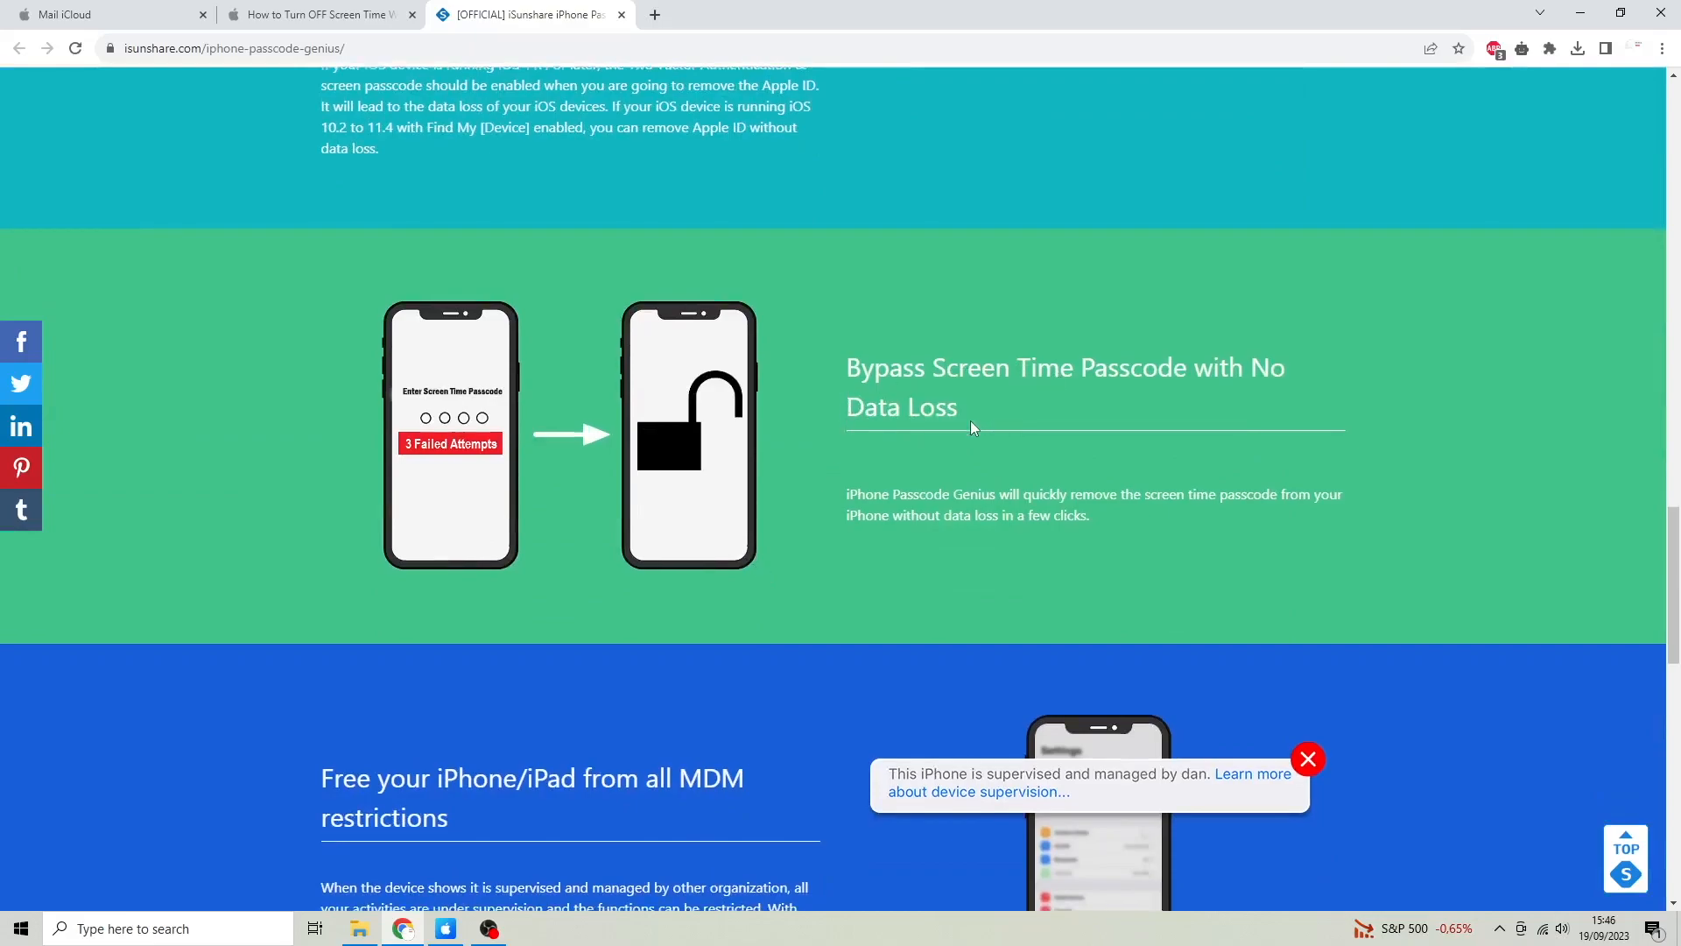
scroll(down, 3)
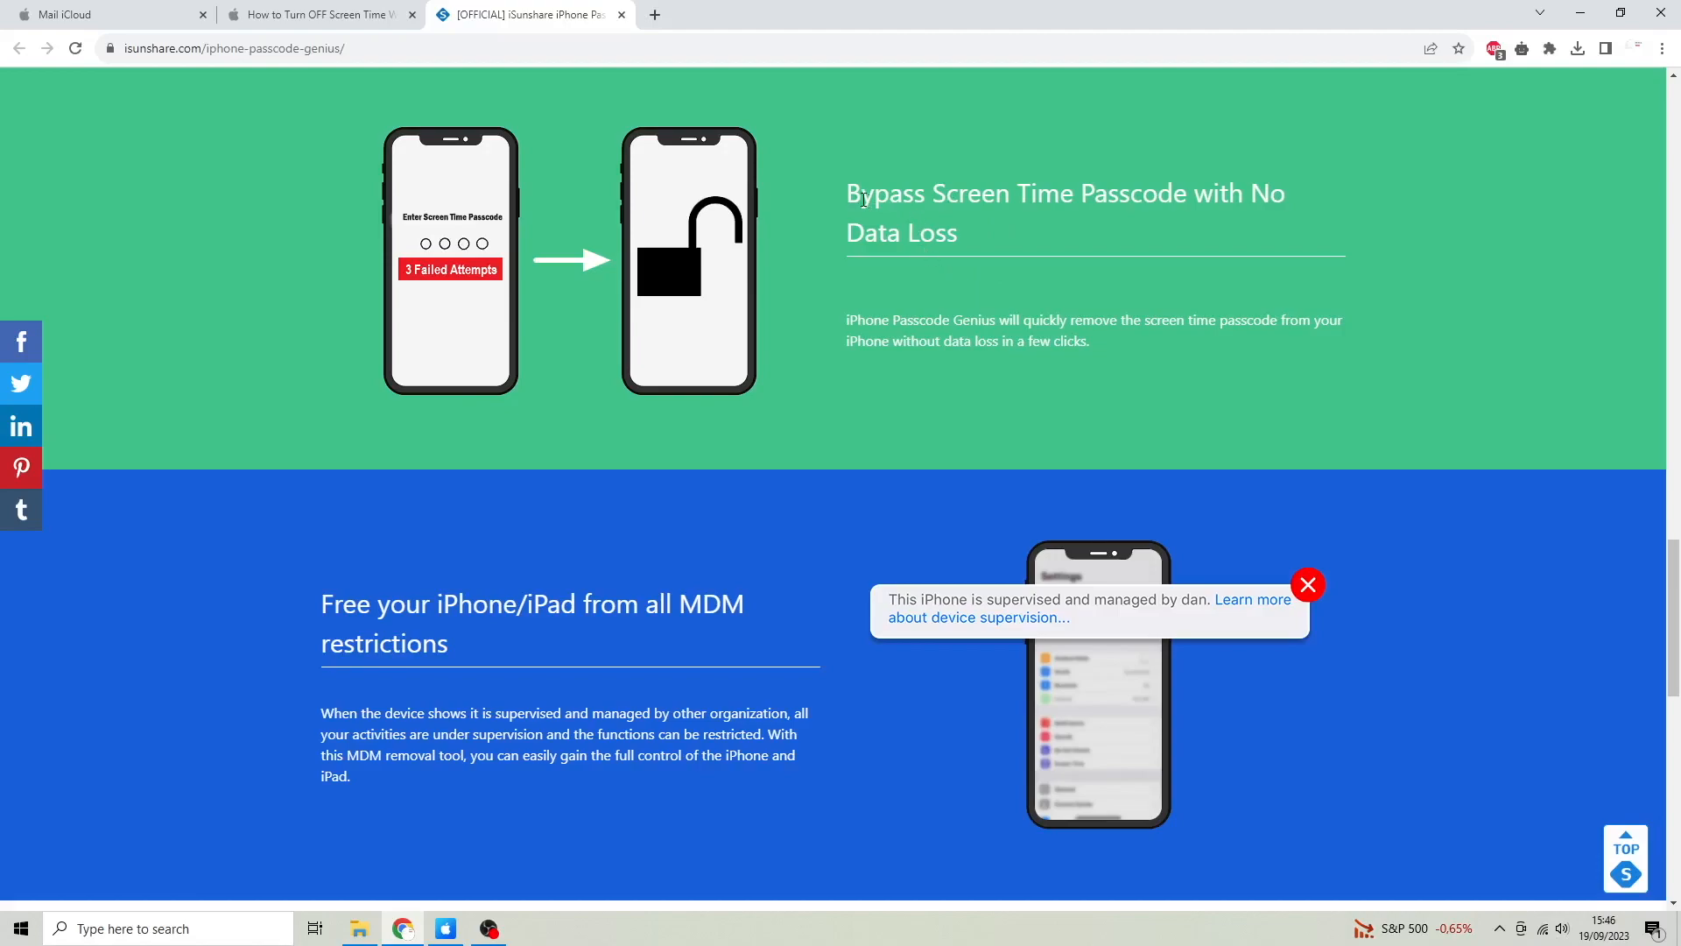
drag(846, 193, 973, 233)
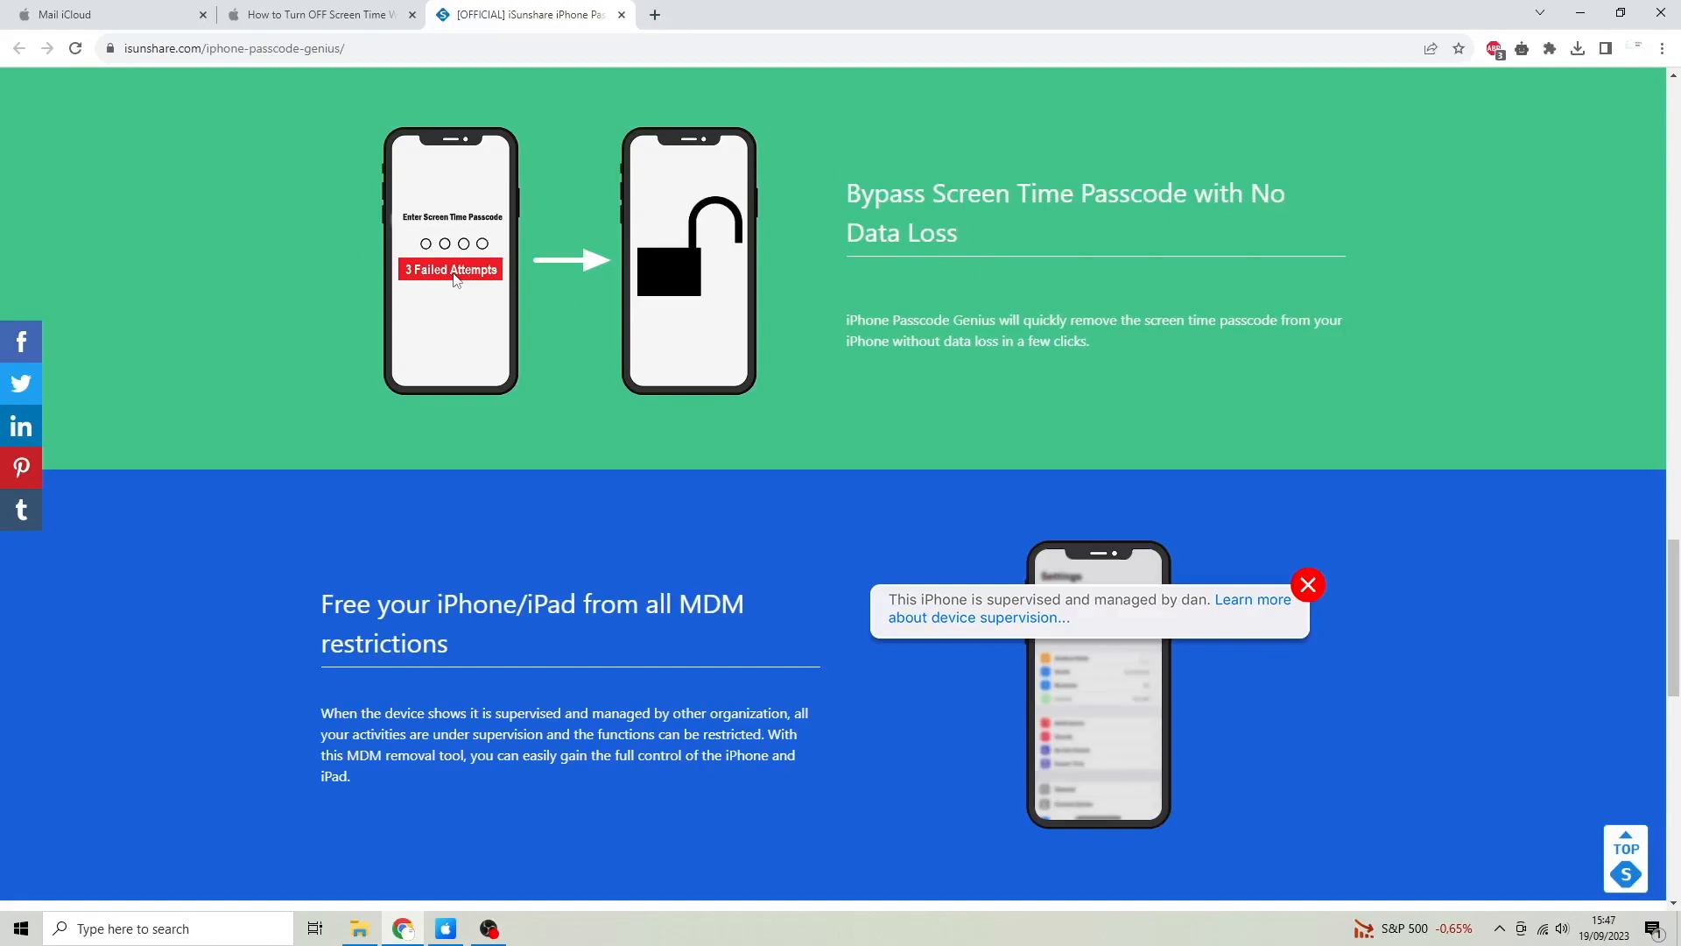
mouse_move(427, 668)
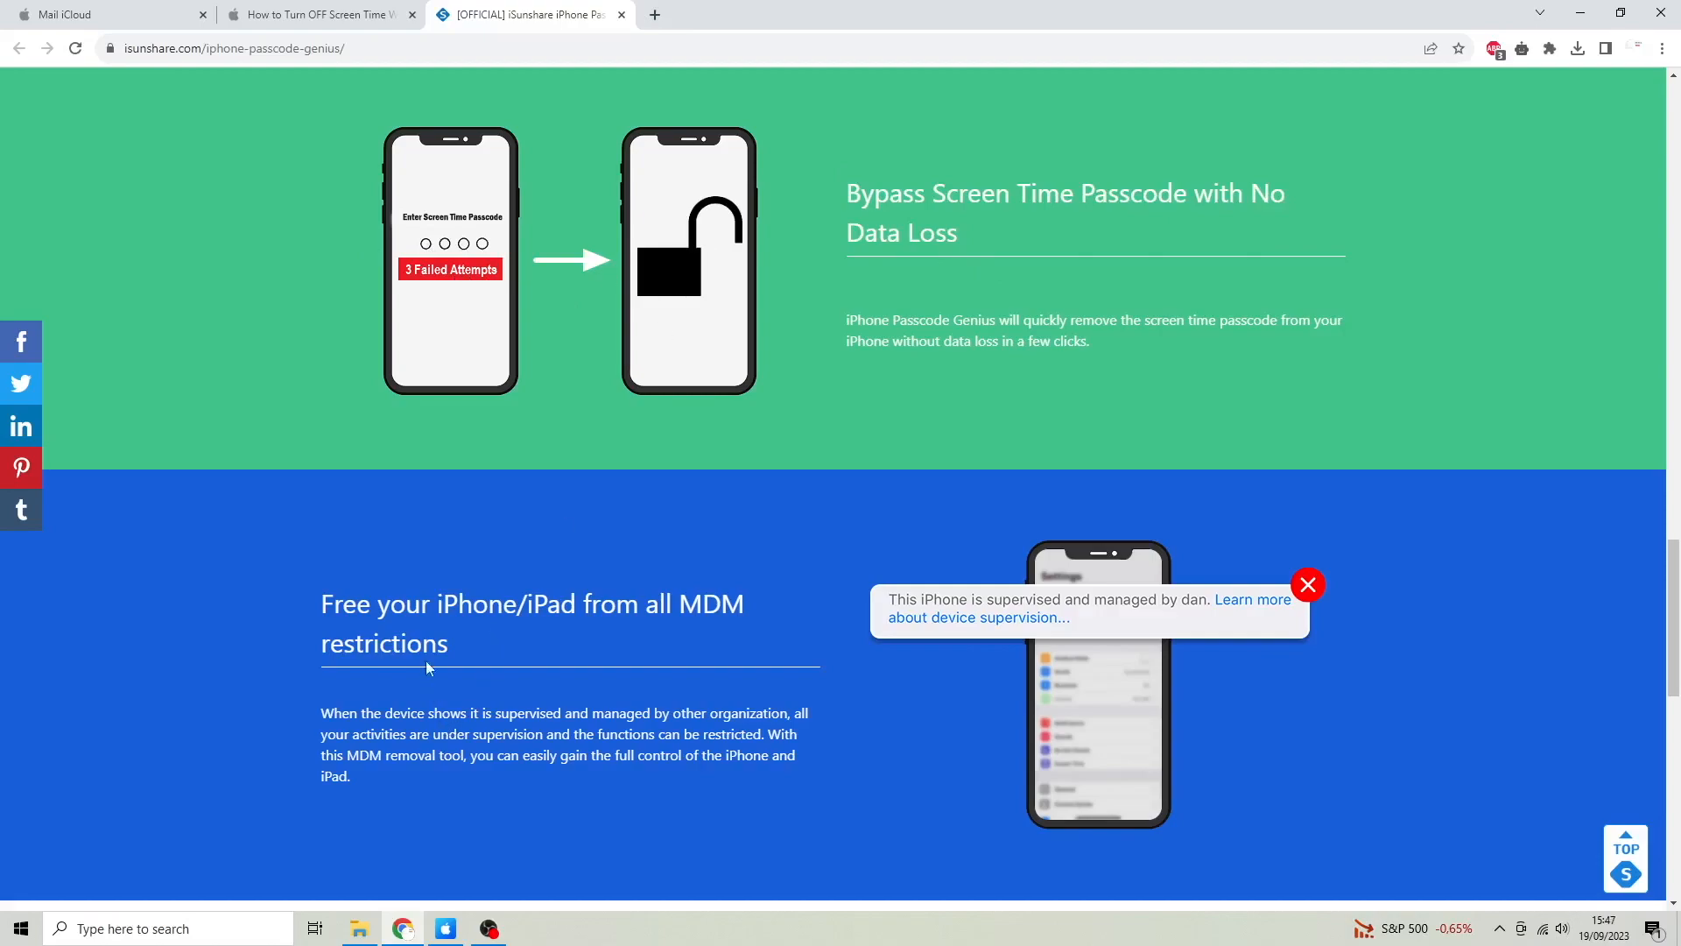
mouse_move(668, 229)
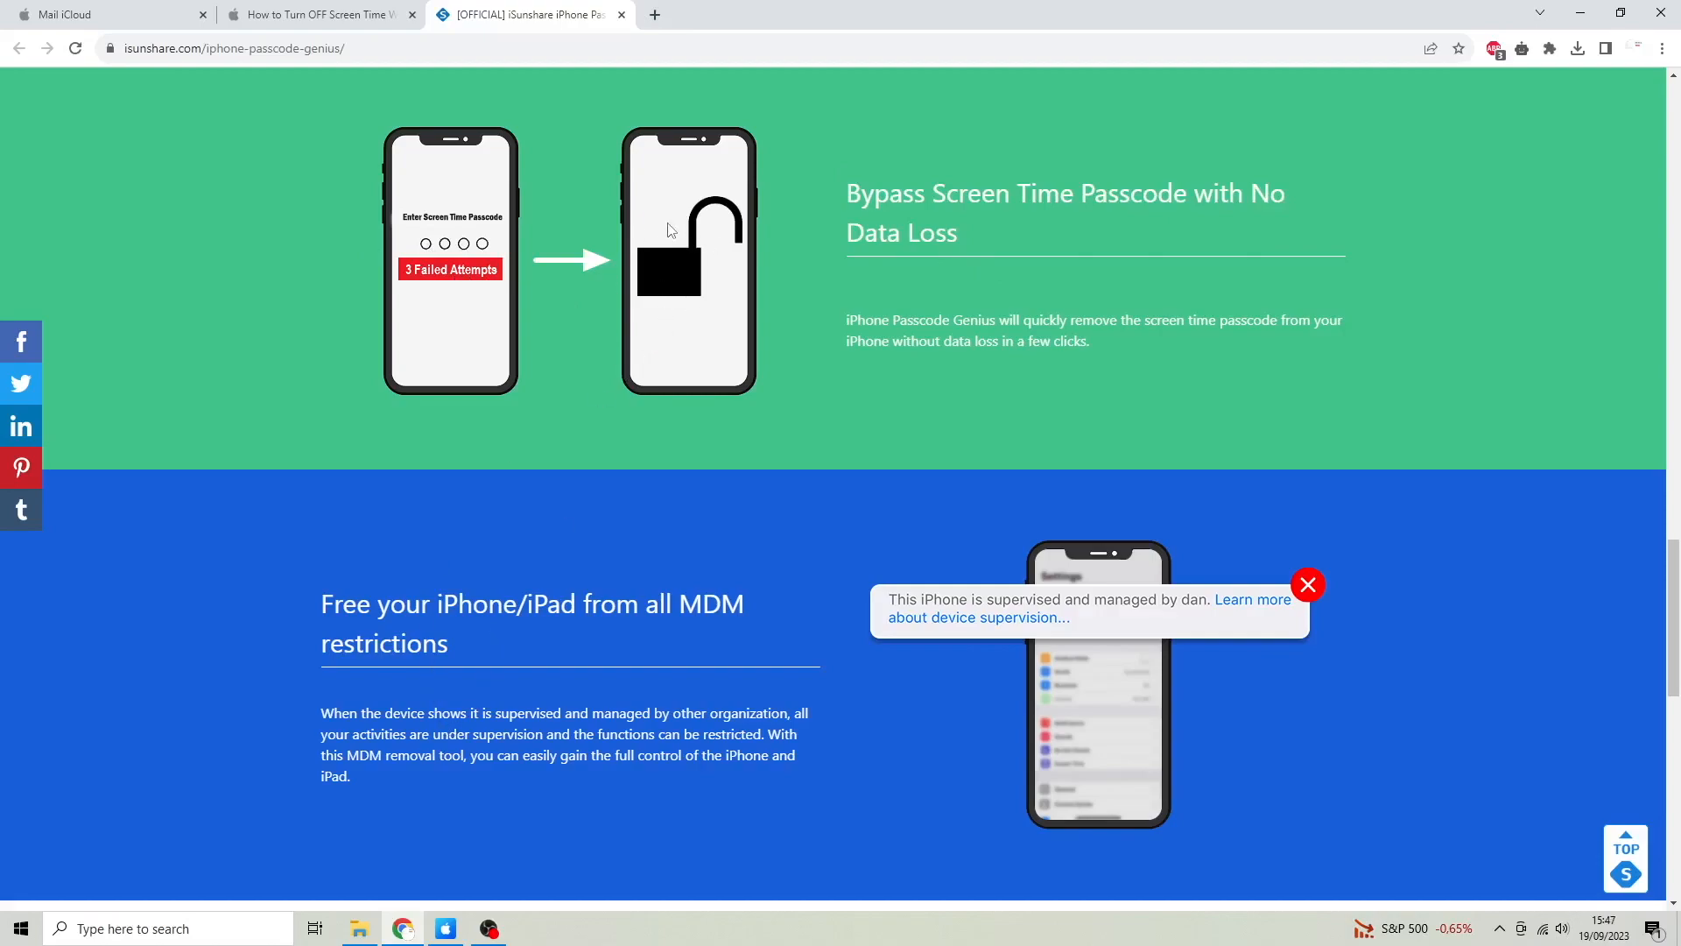
scroll(down, 3)
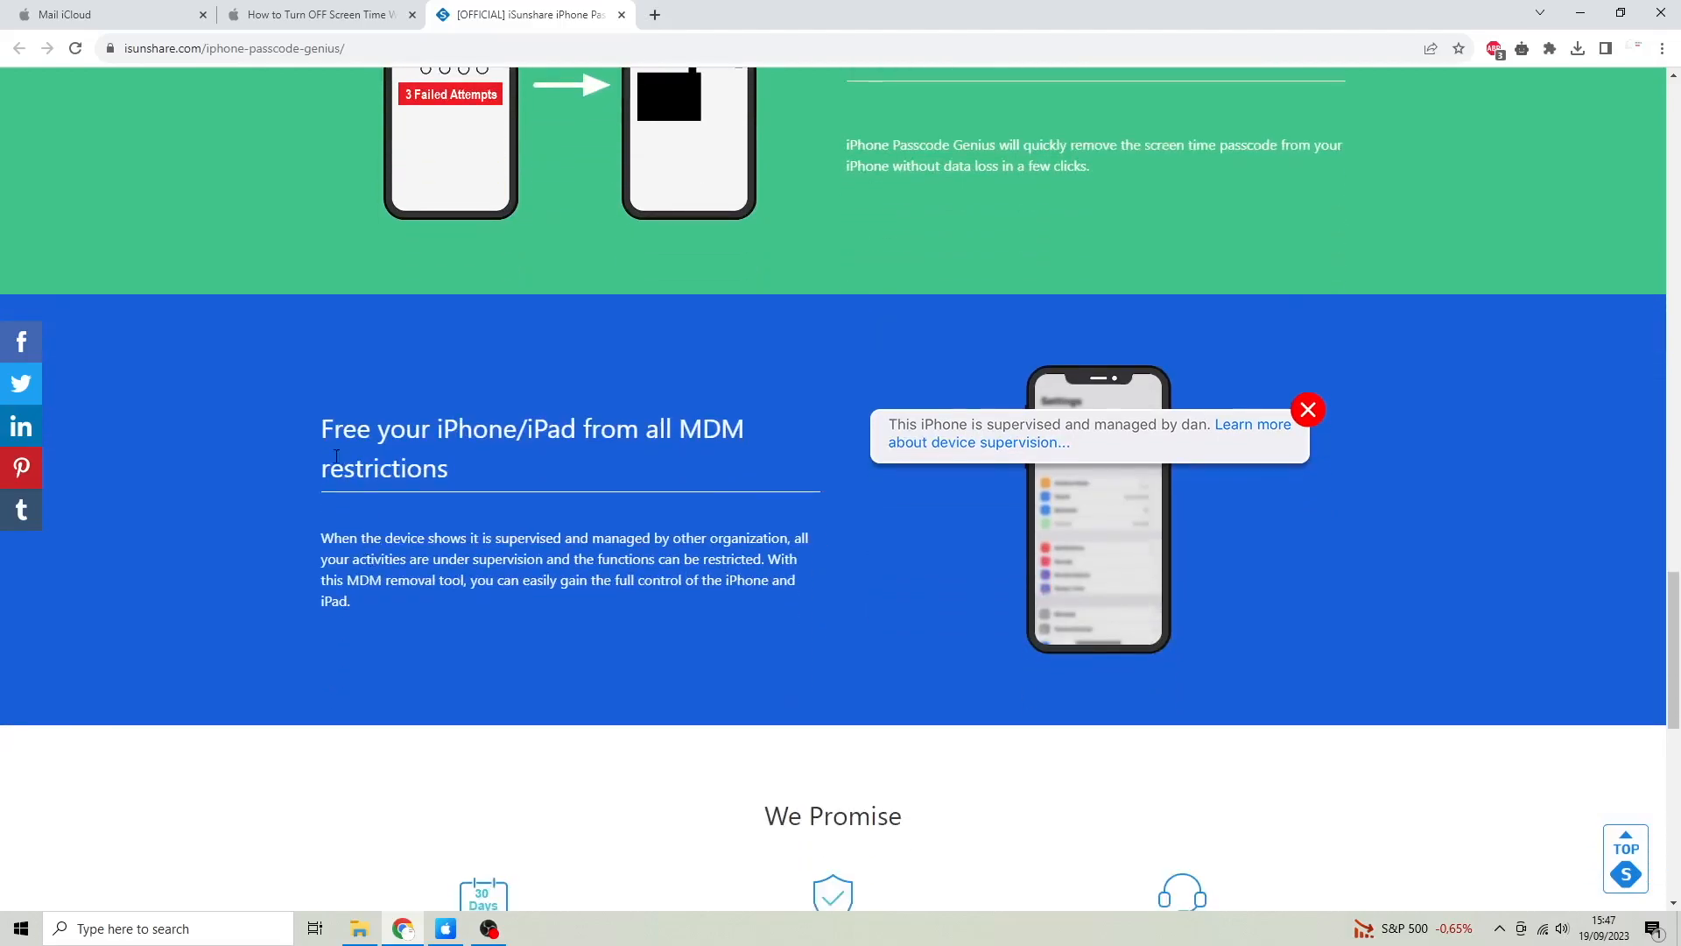
scroll(down, 3)
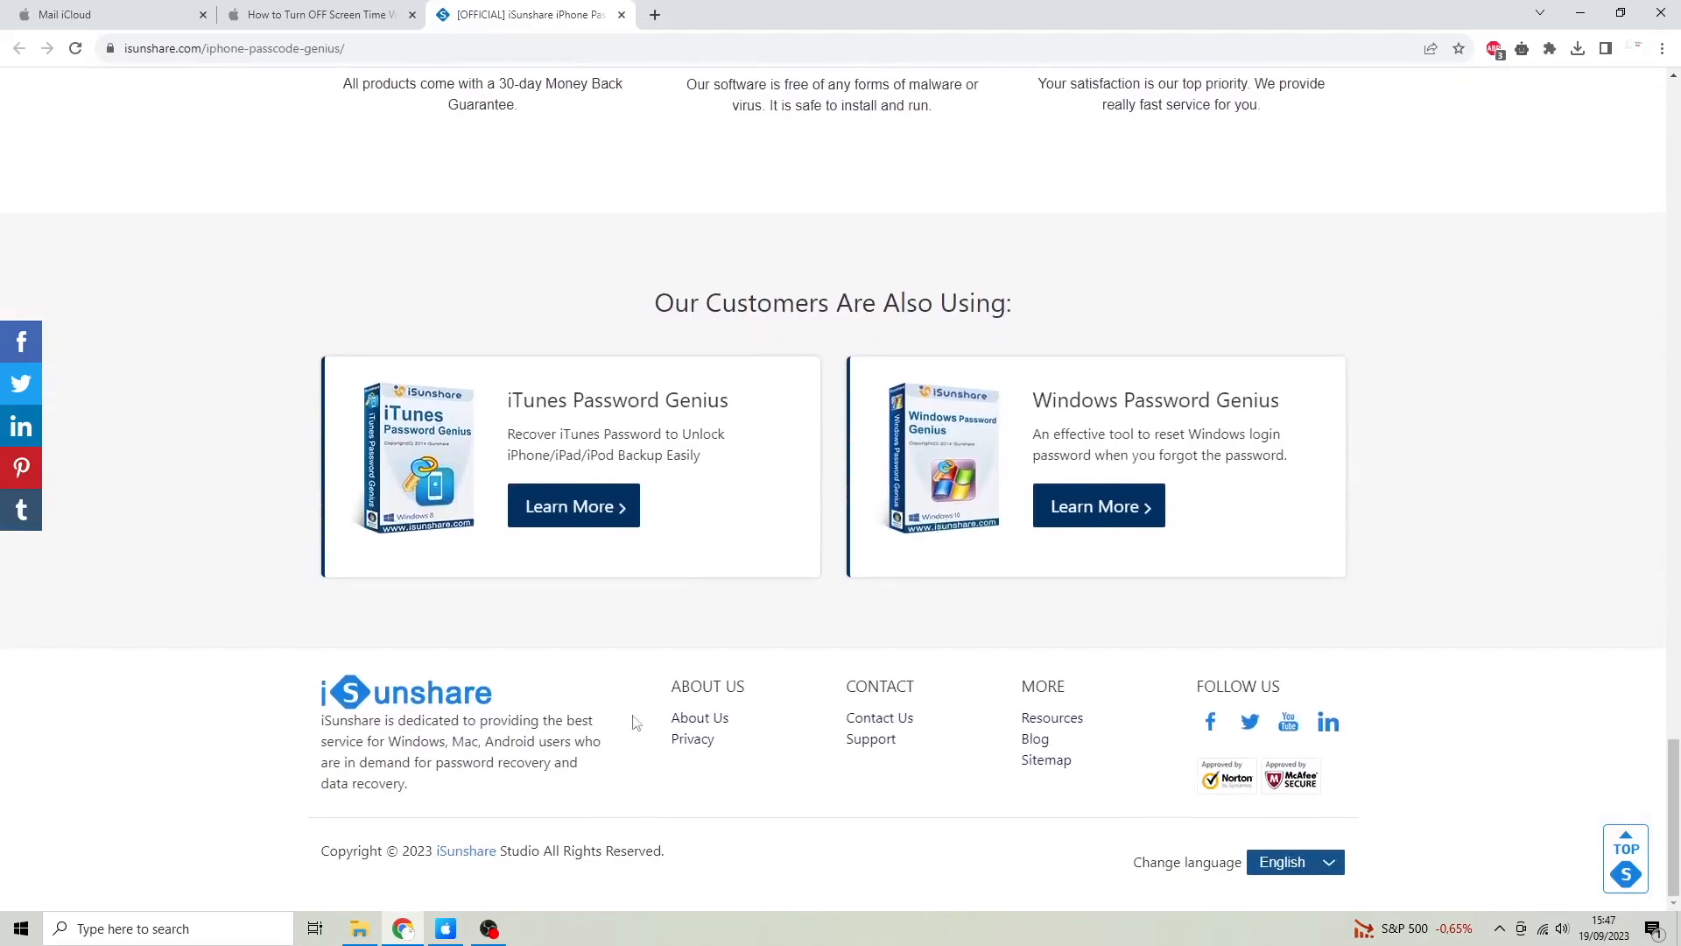
scroll(up, 3)
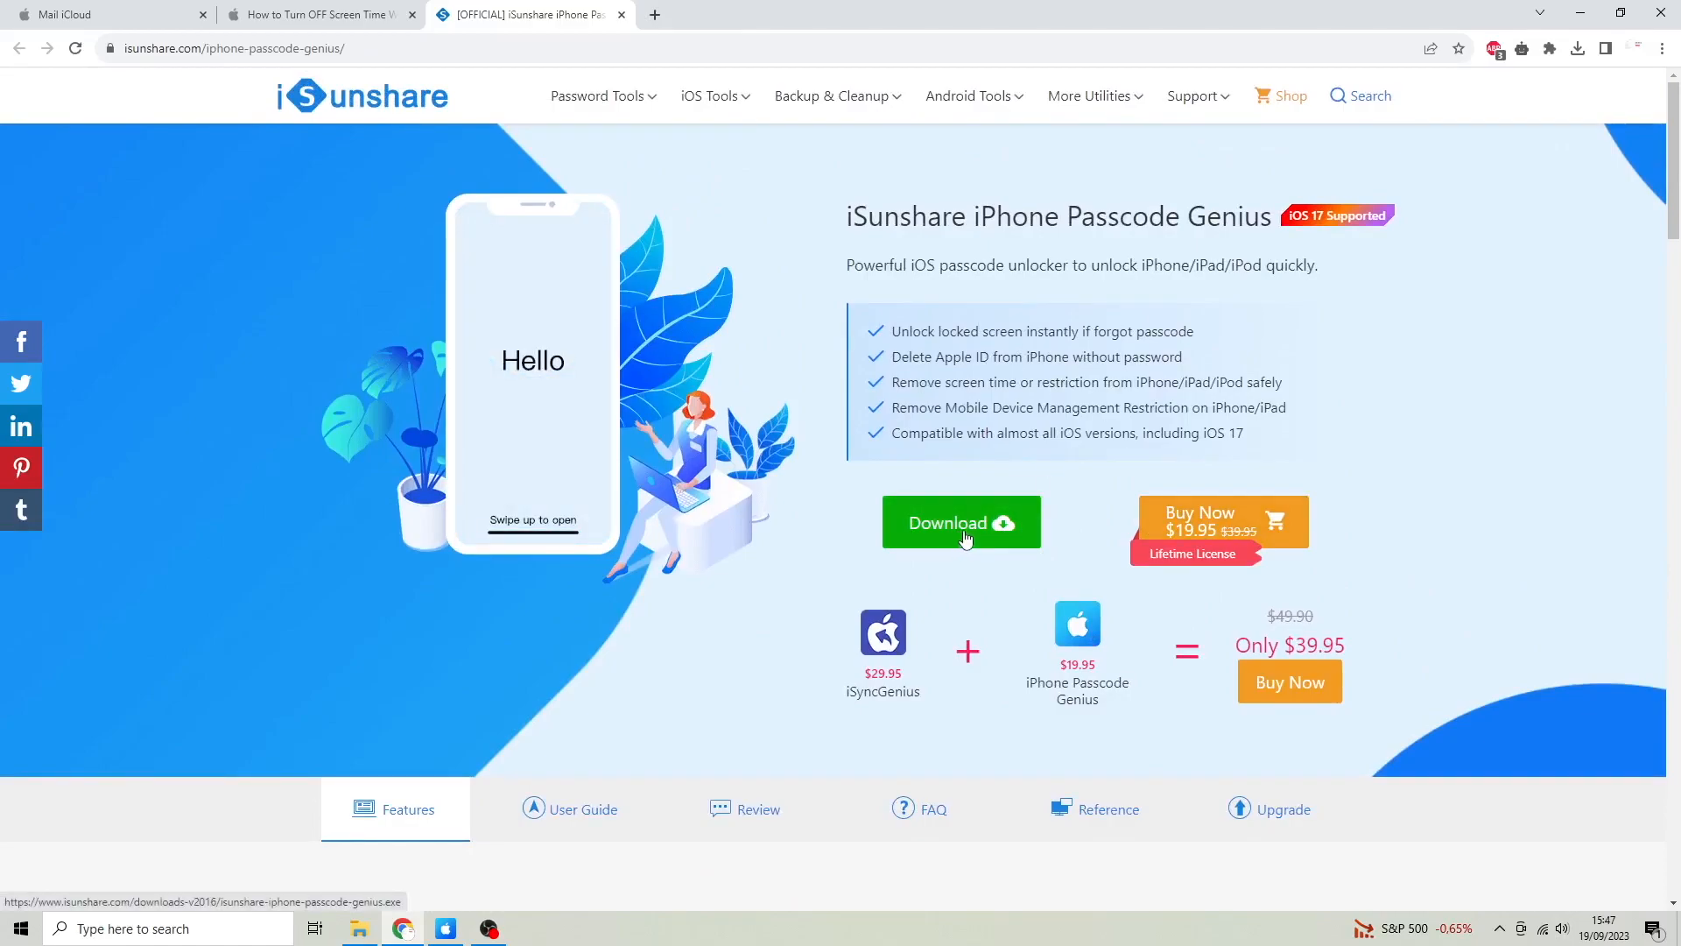
click(959, 524)
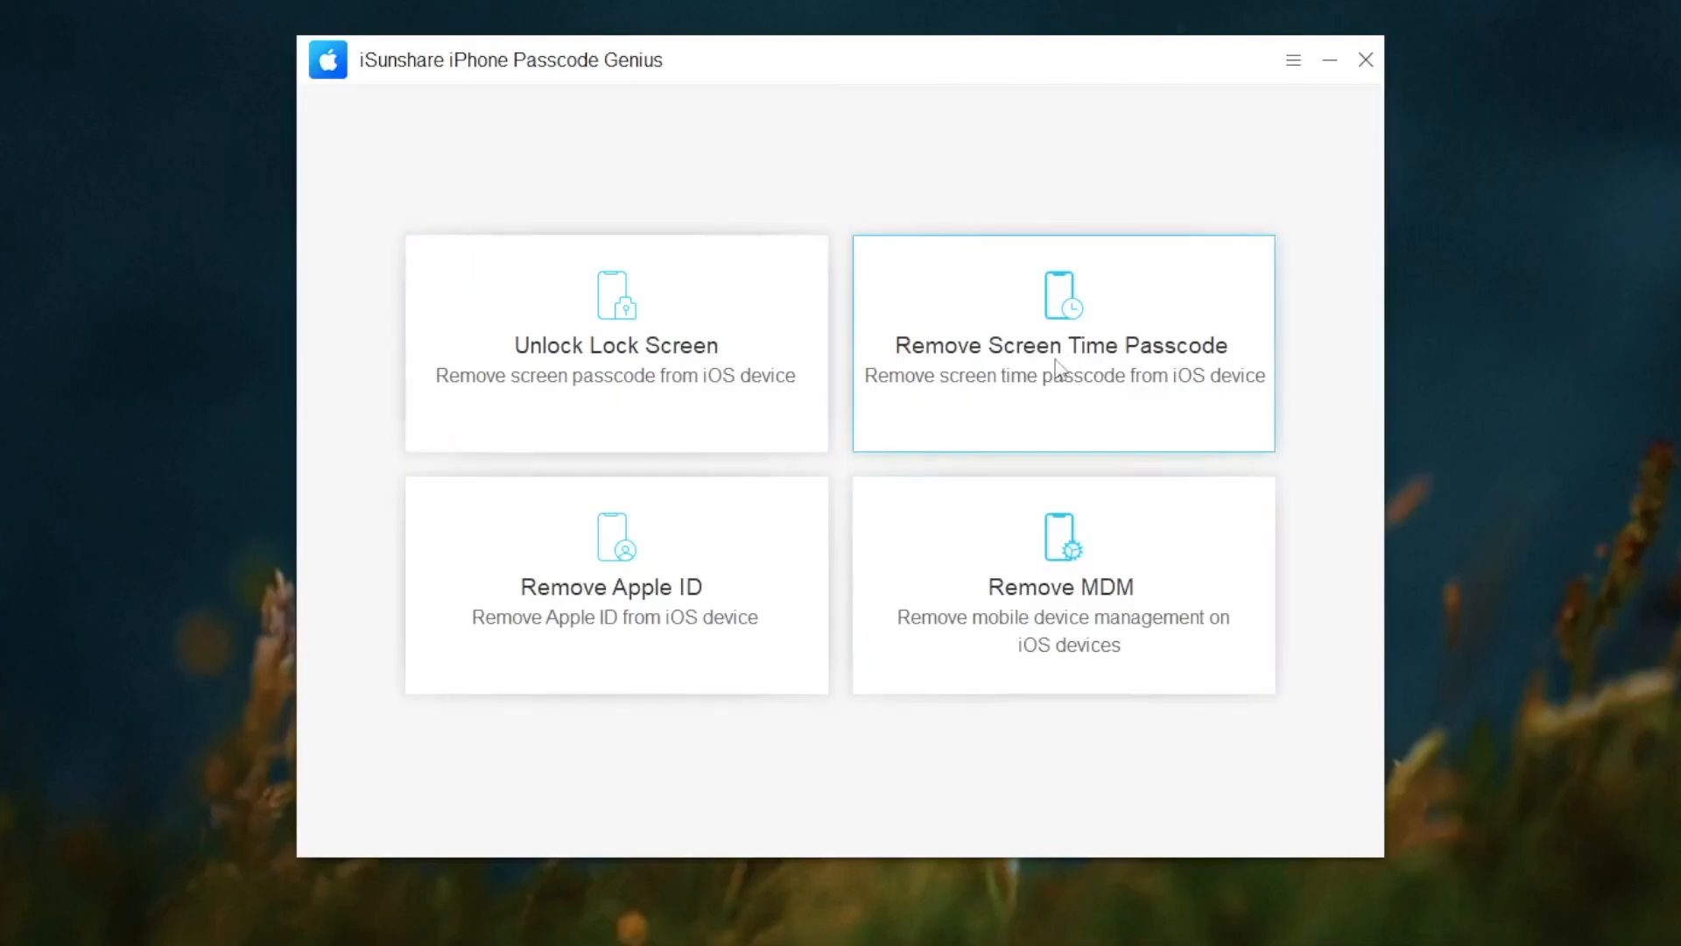
Select Remove Screen Time Passcode and start removal for the connected iPhone 14 Pro
click(1061, 343)
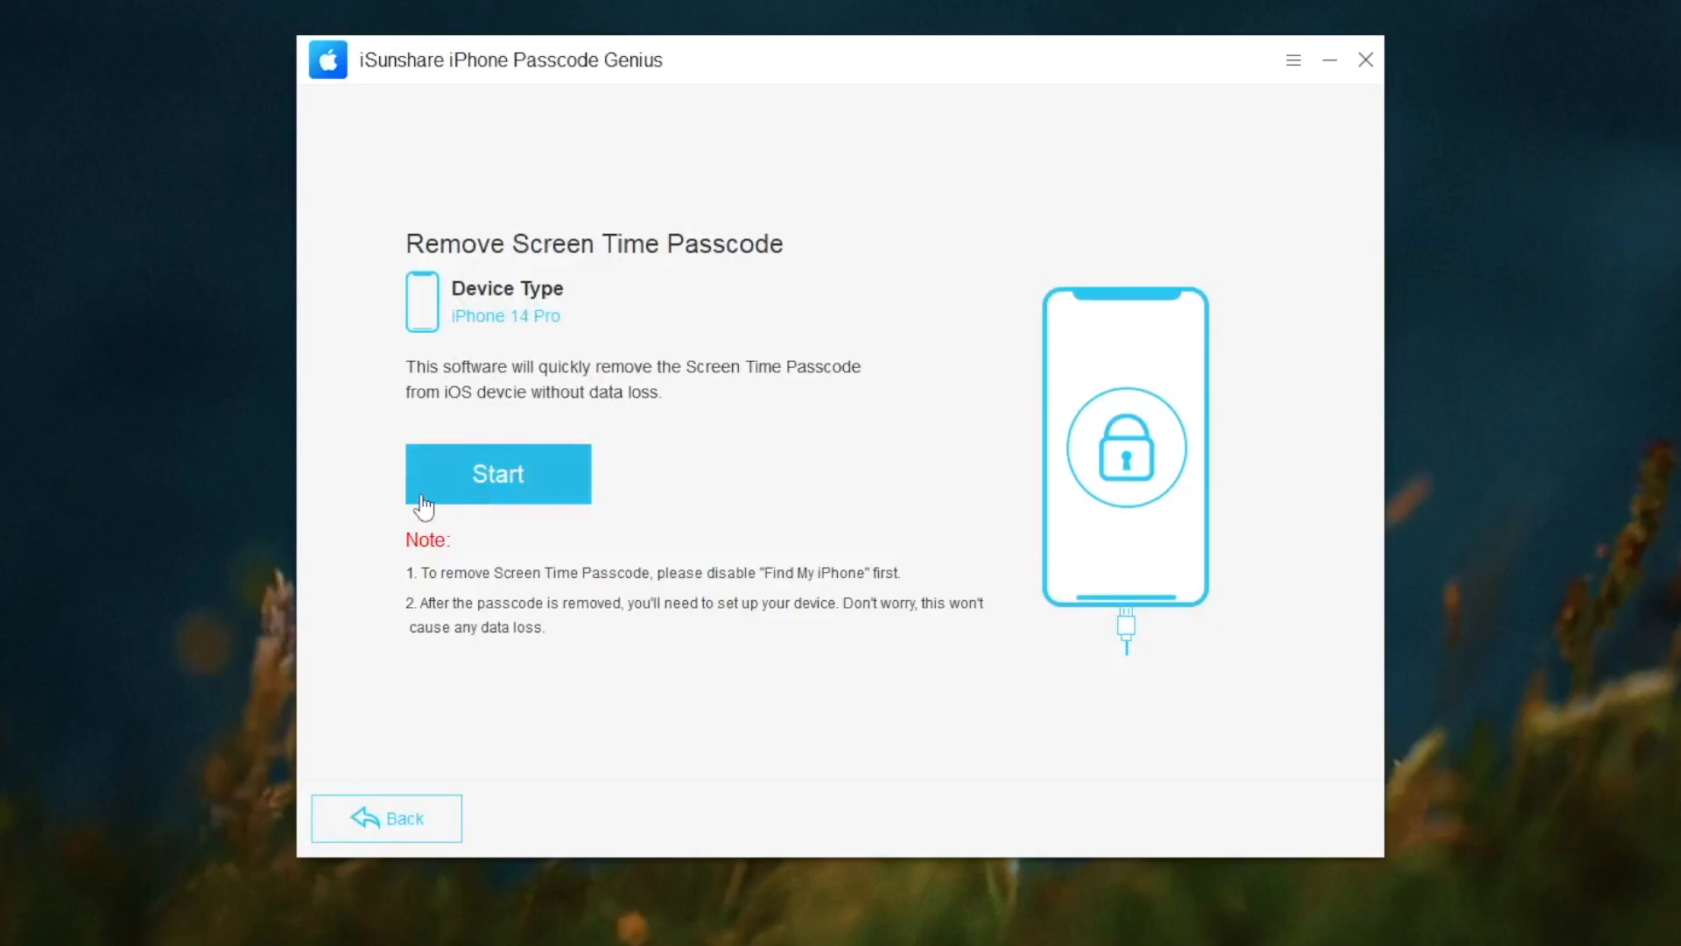
click(496, 473)
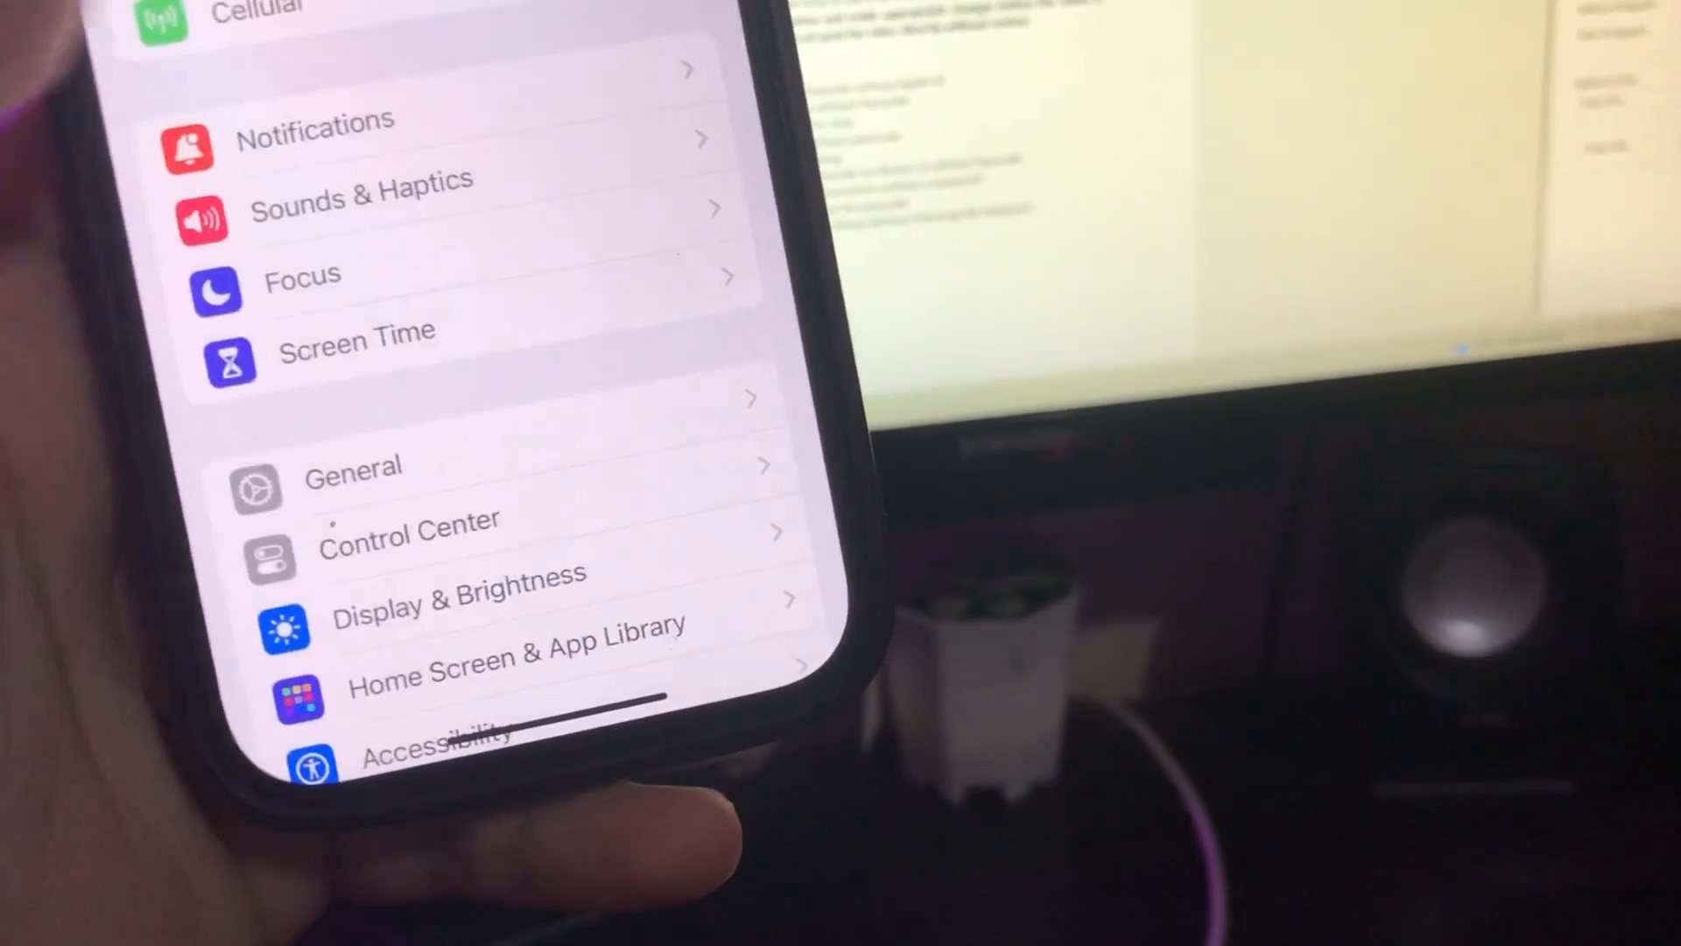
Go to Screen Time in the iPhone's Settings to check the passcode status
click(357, 354)
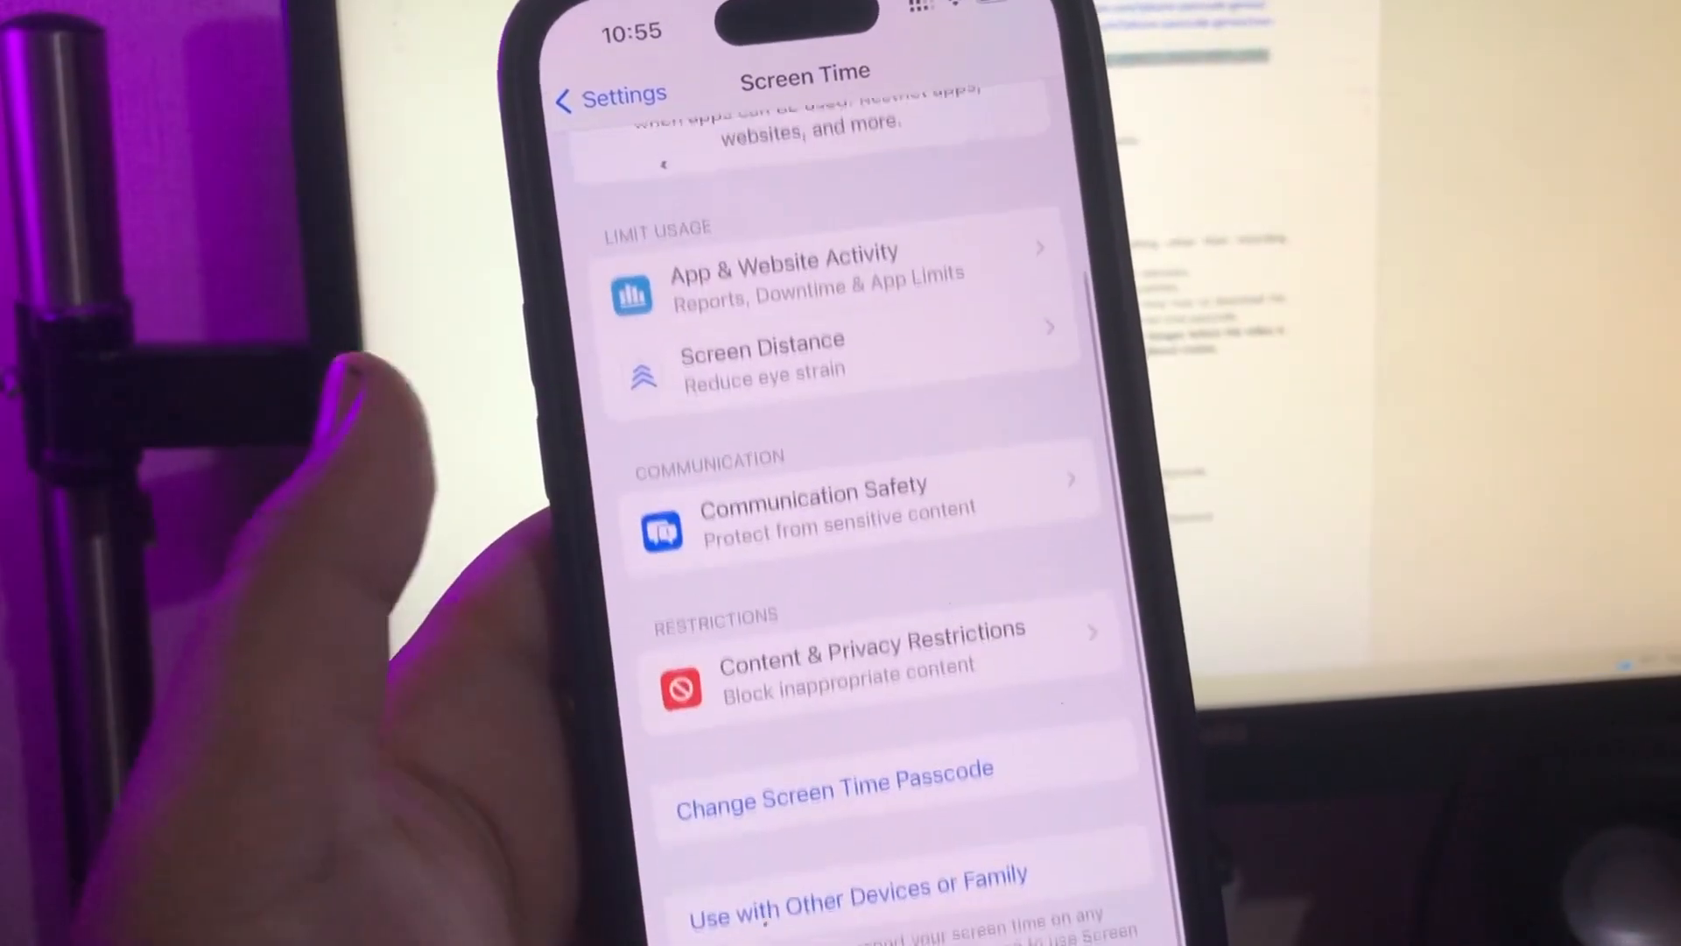